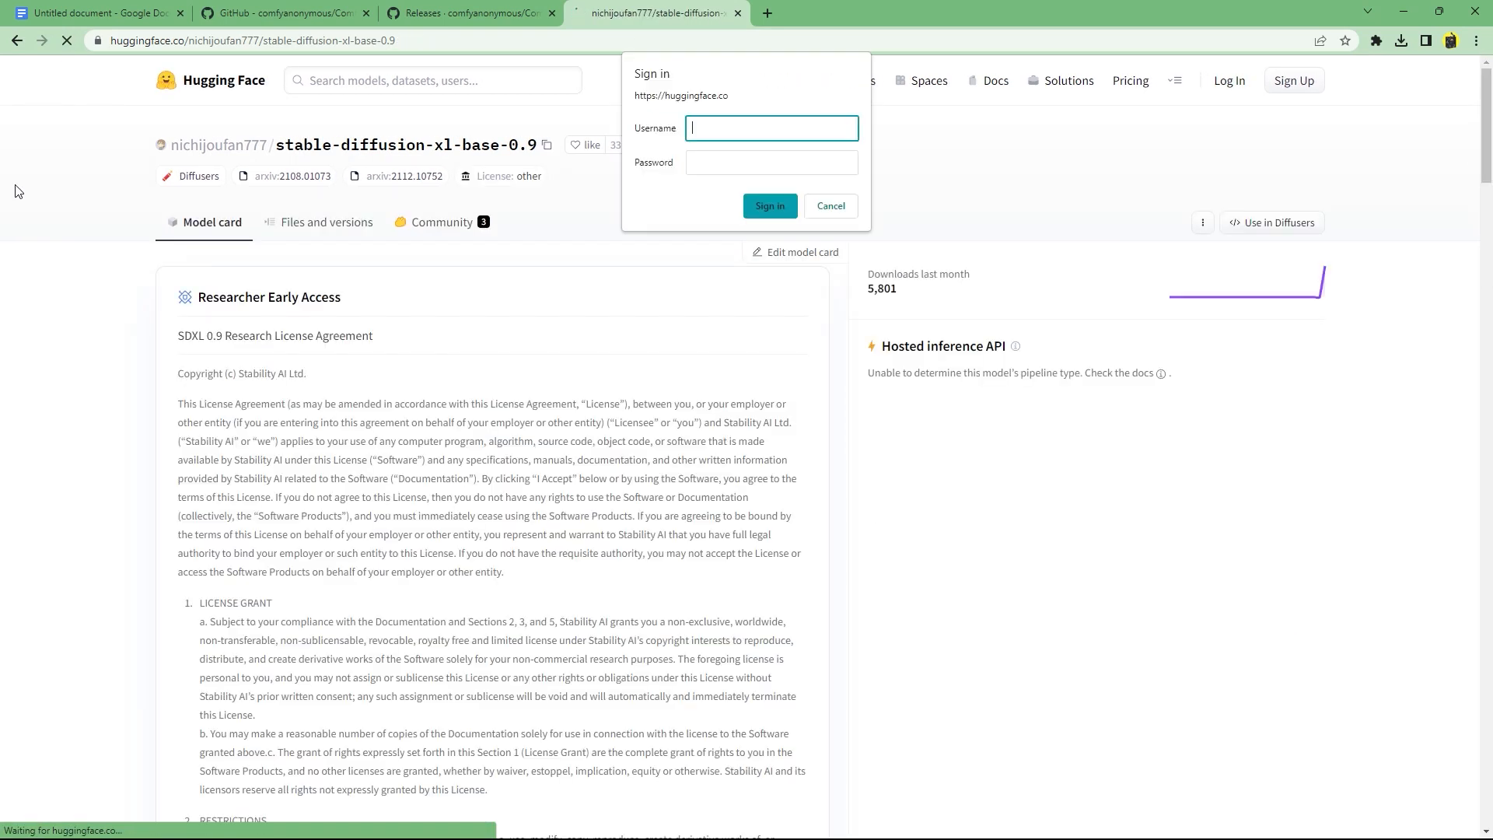
Dismiss the sign-in popup, tick the SDXL 0.9 license checkbox and submit the application.
click(828, 205)
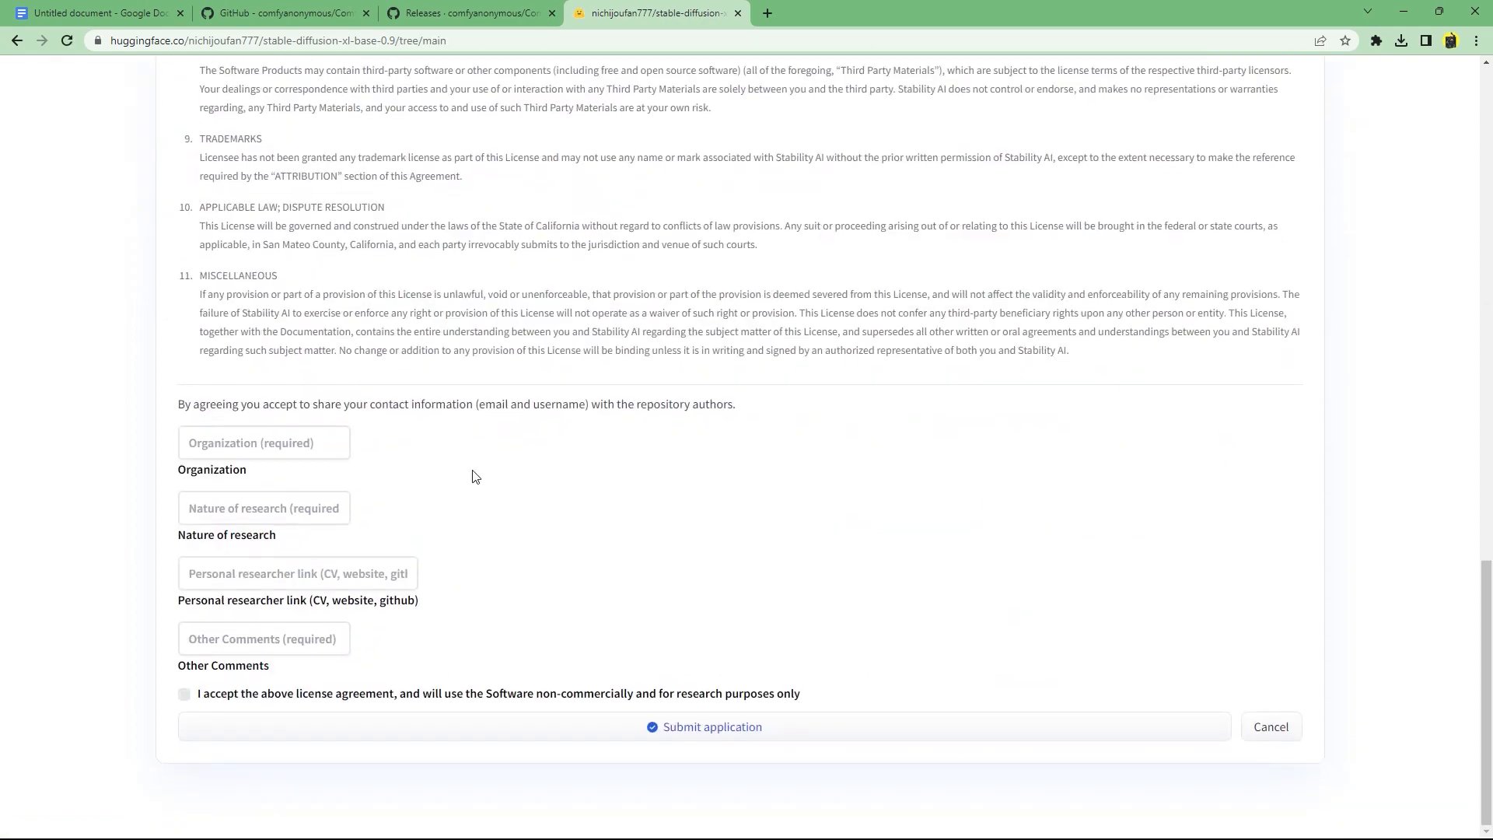
click(264, 637)
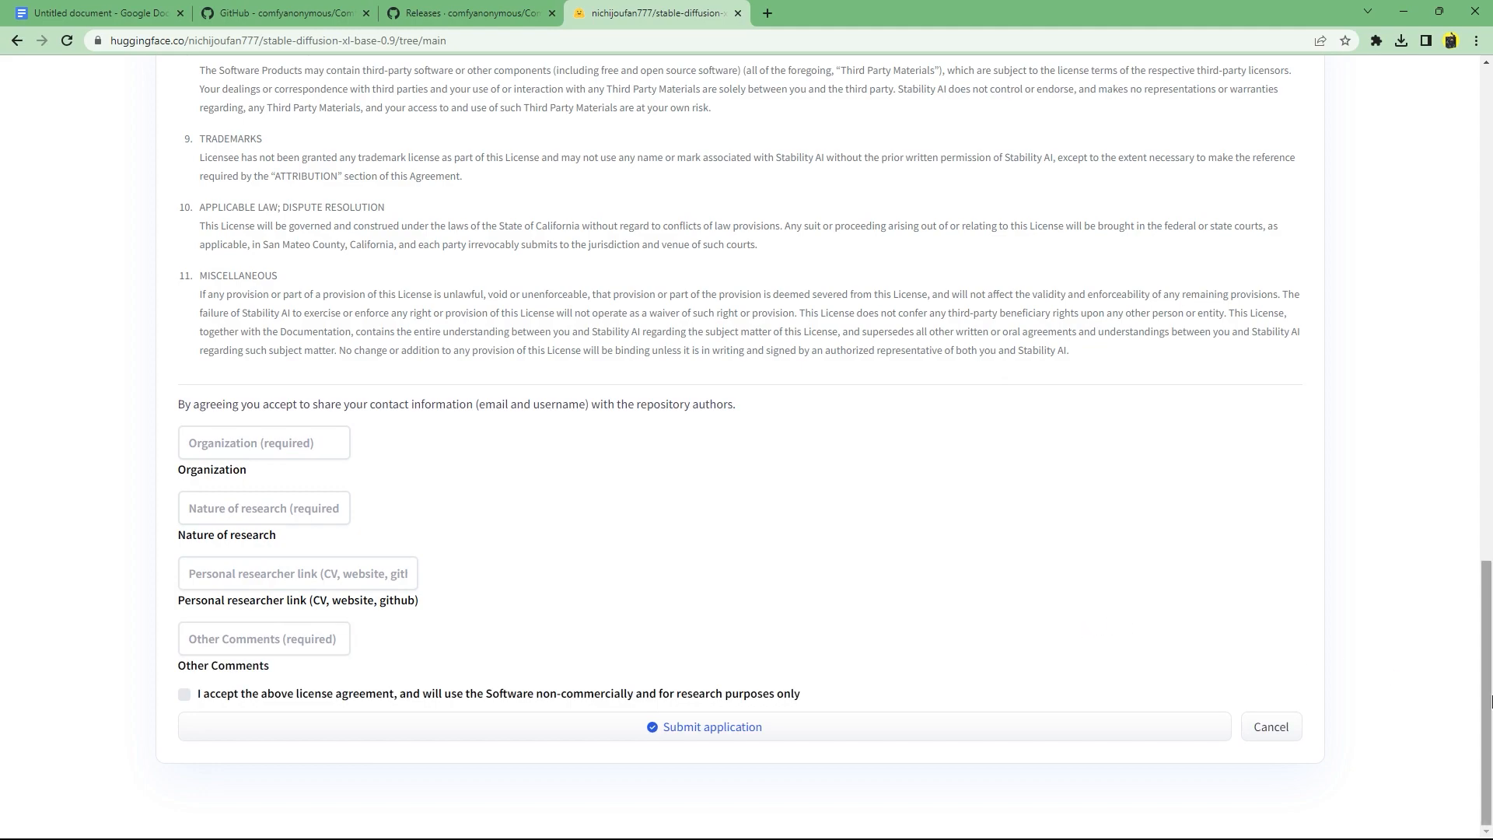
click(184, 693)
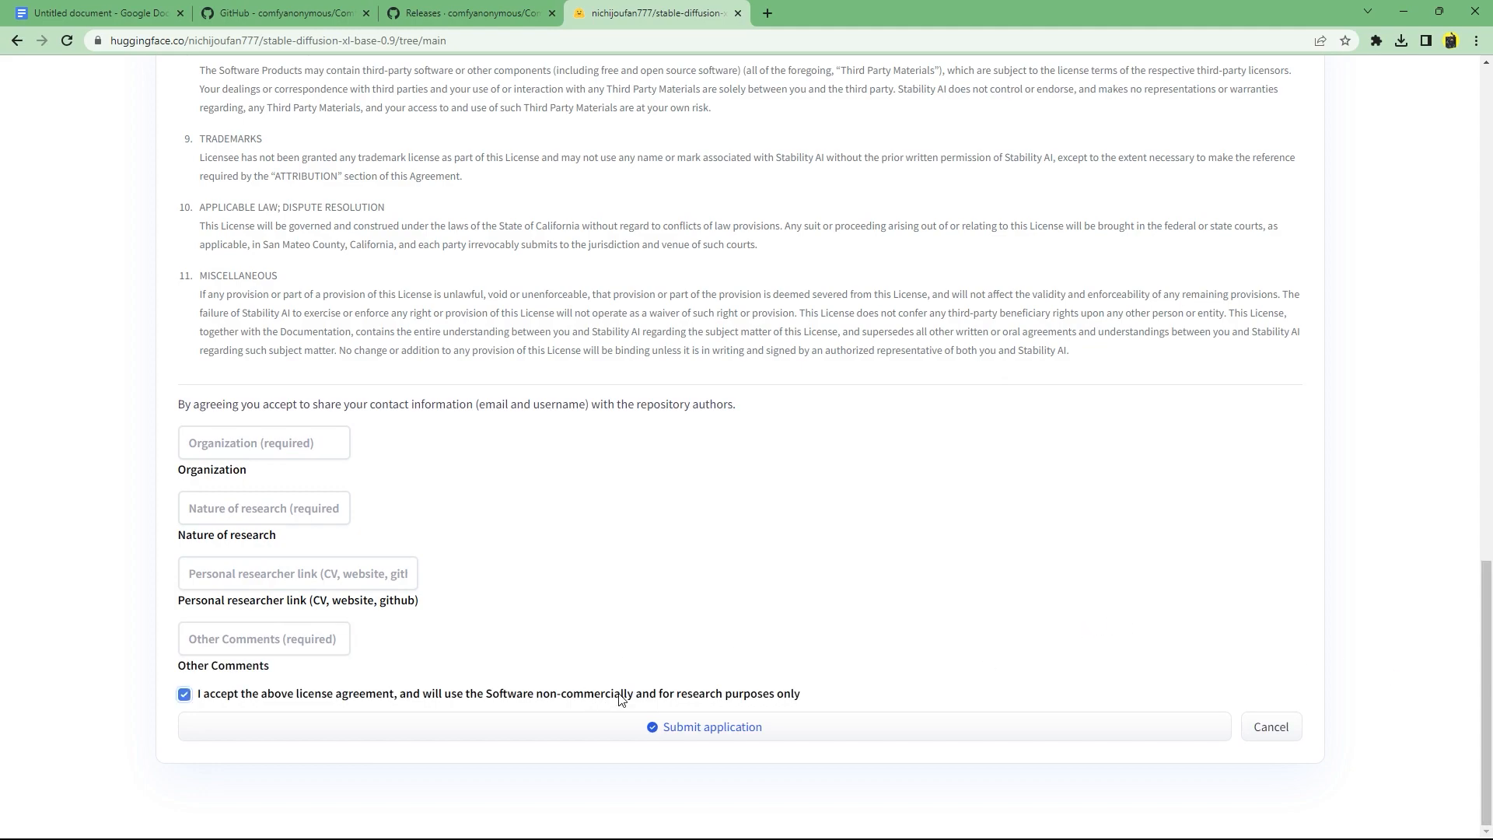
click(705, 727)
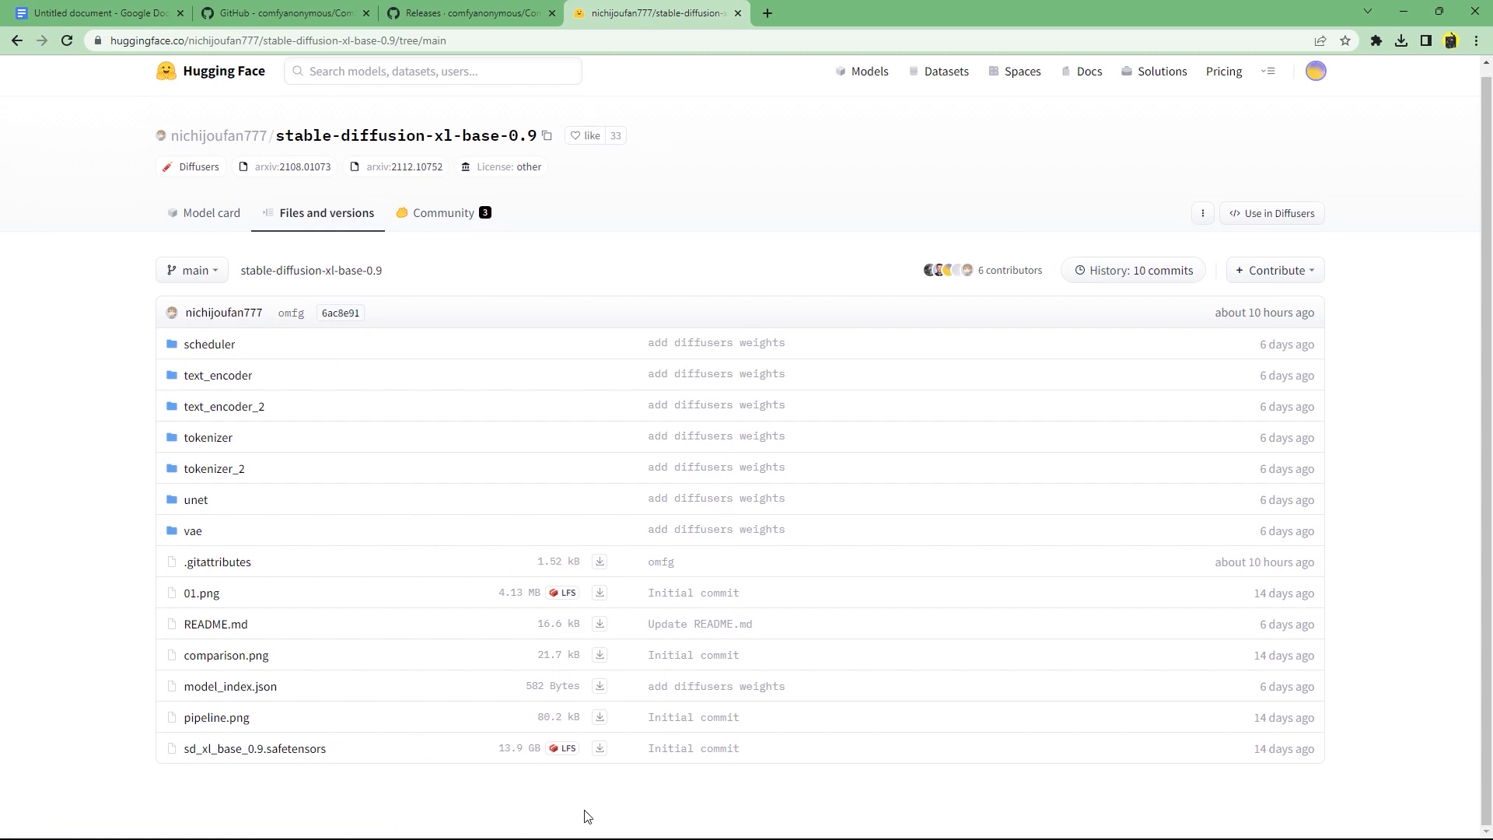
mouse_move(599, 752)
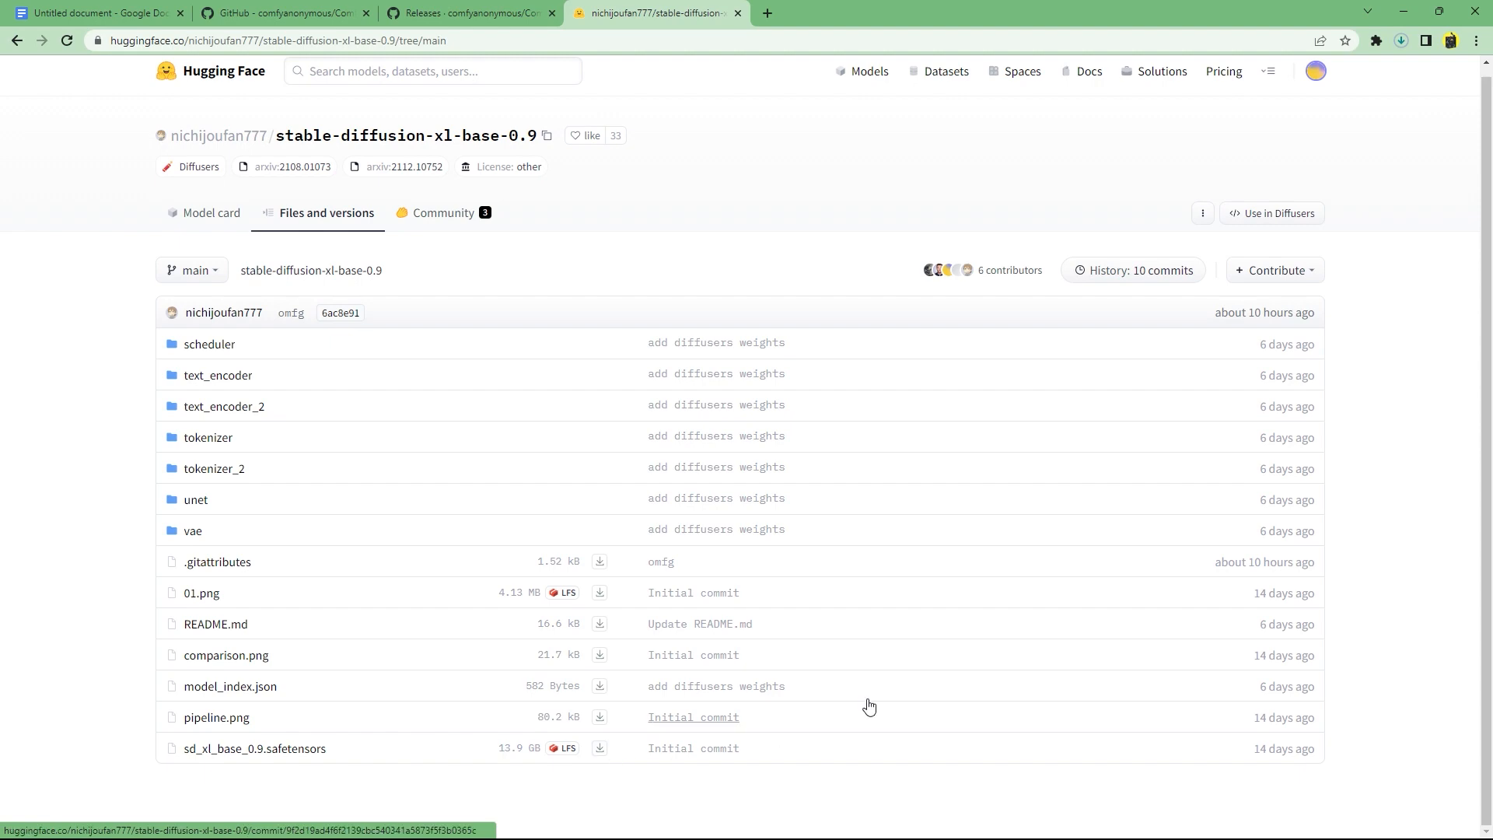
Switch from the Hugging Face files page to the ComfyUI GitHub tab.
click(1399, 40)
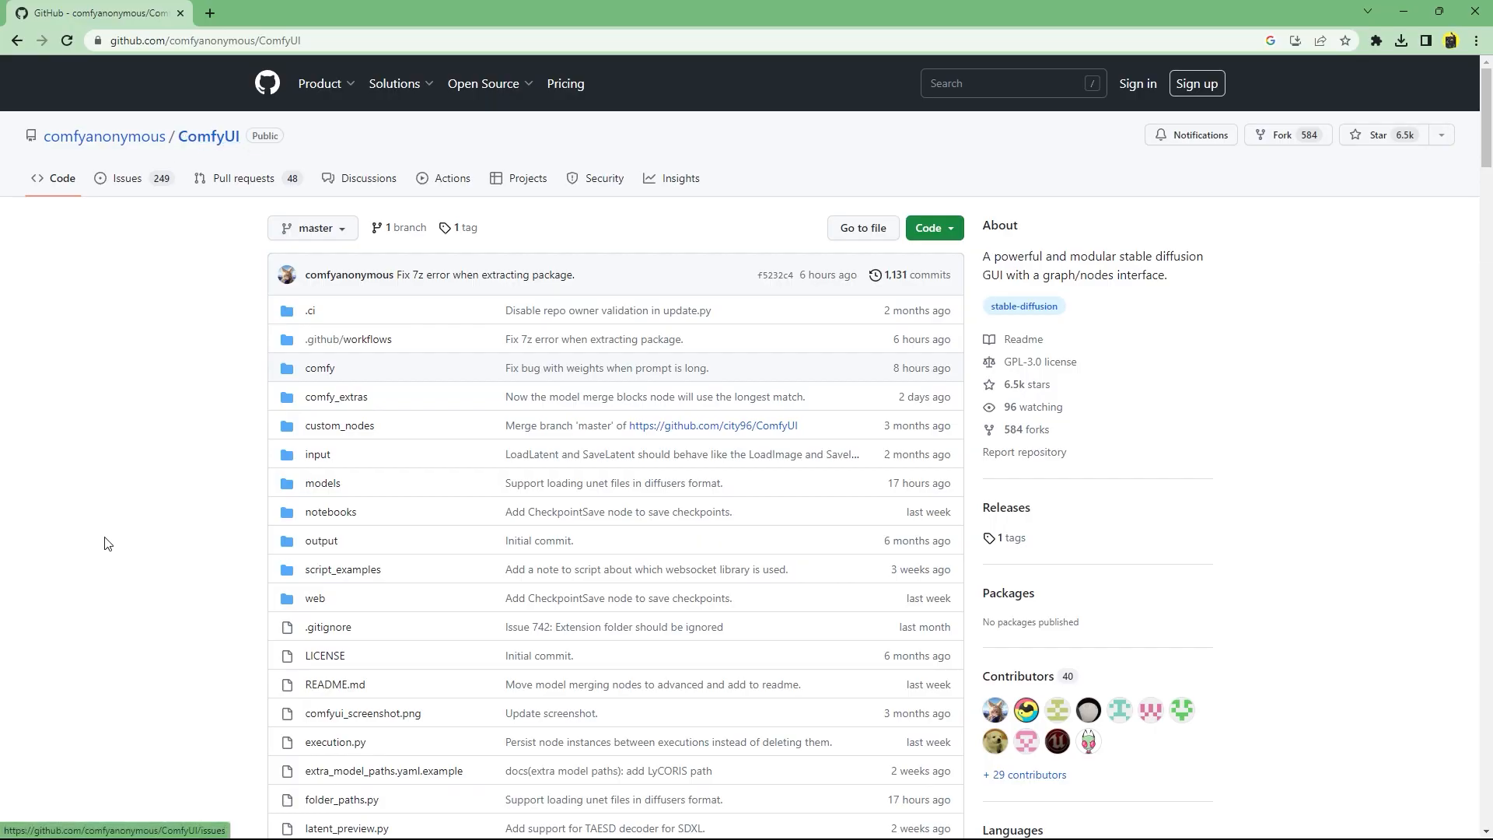
Download the portable Windows ComfyUI build from the README's installation section.
scroll(down, 3)
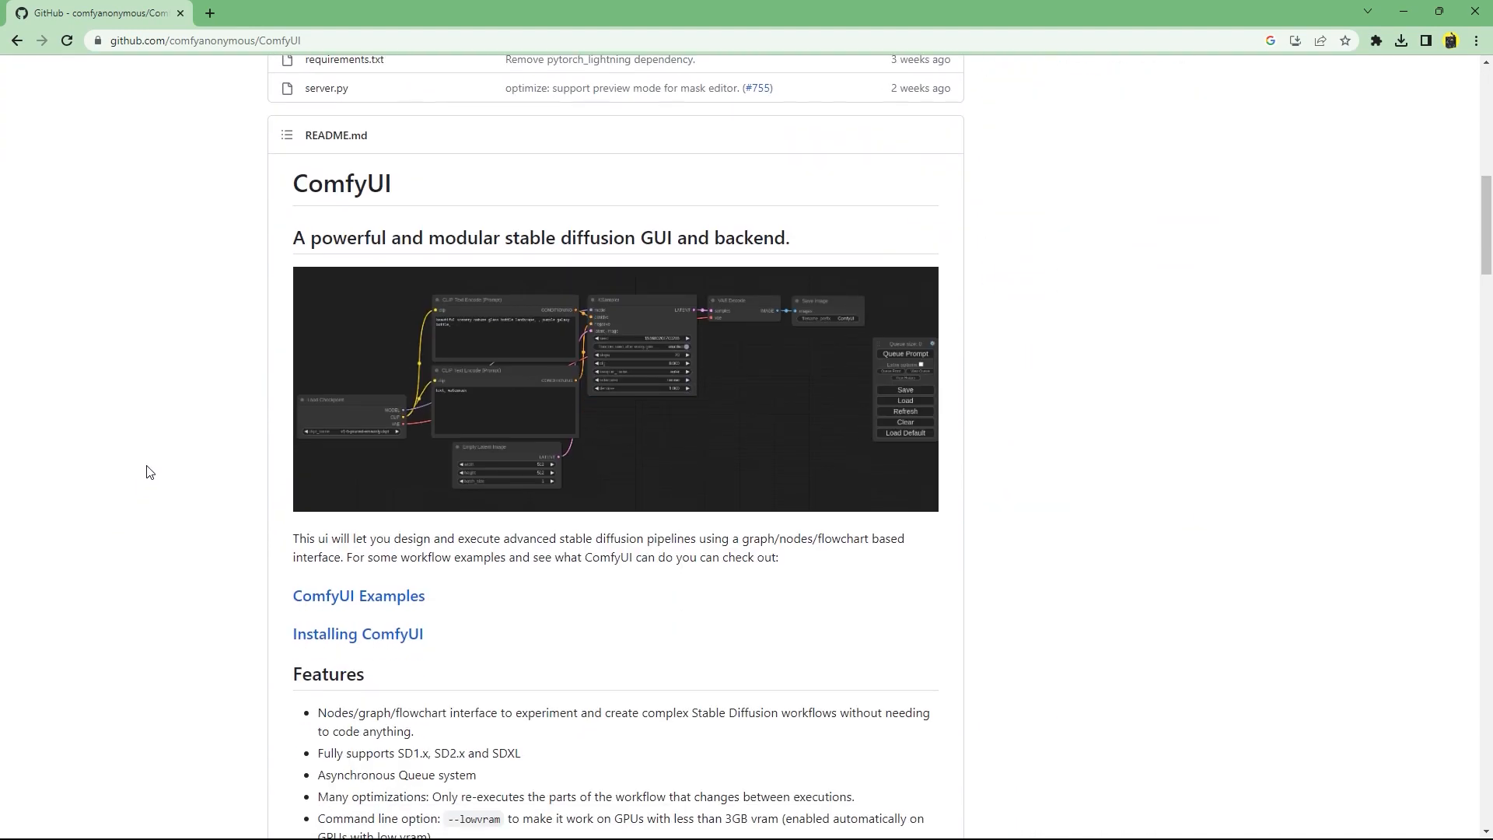
scroll(down, 3)
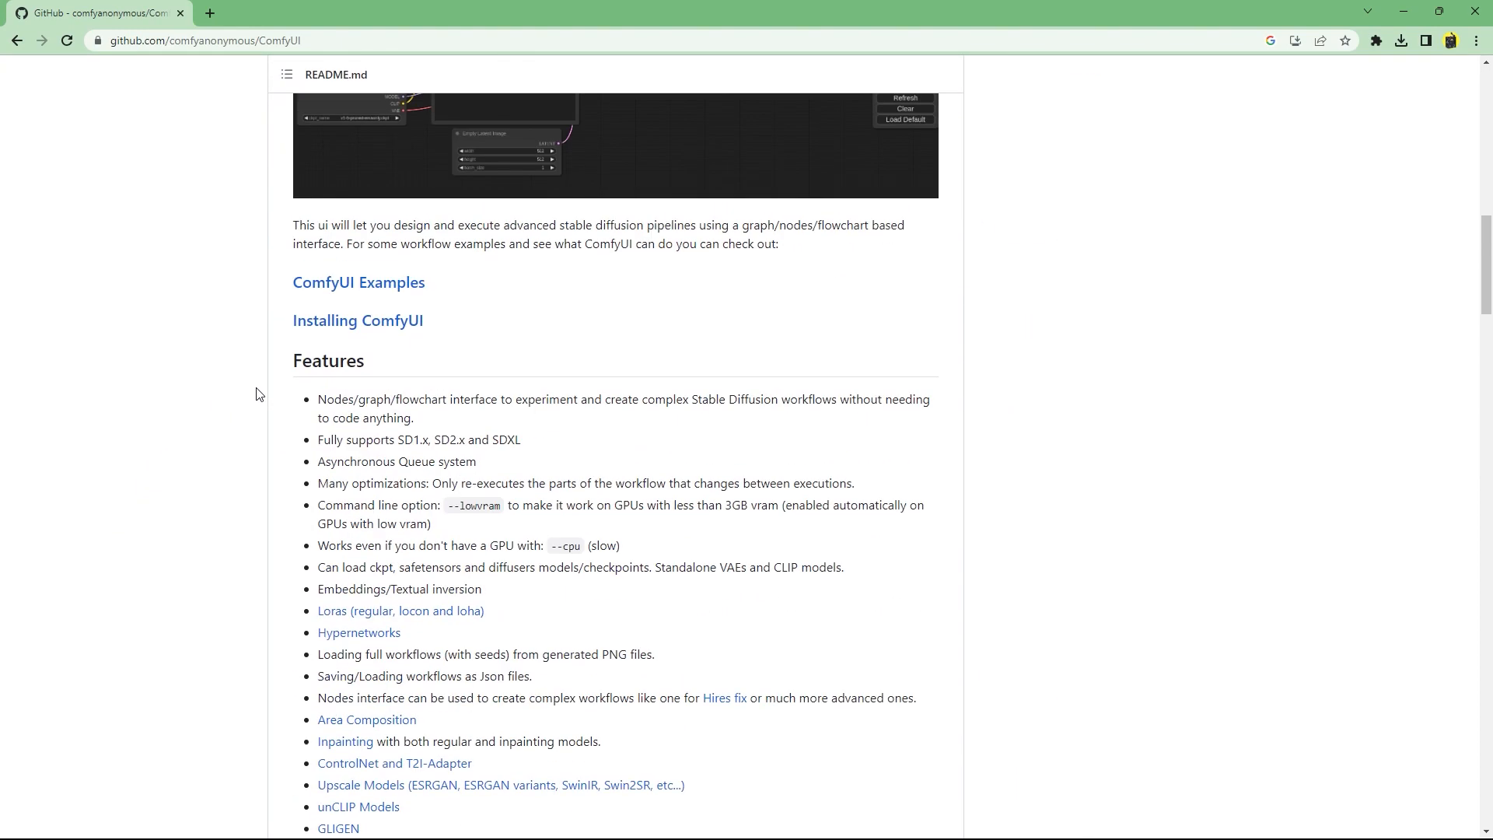
click(357, 319)
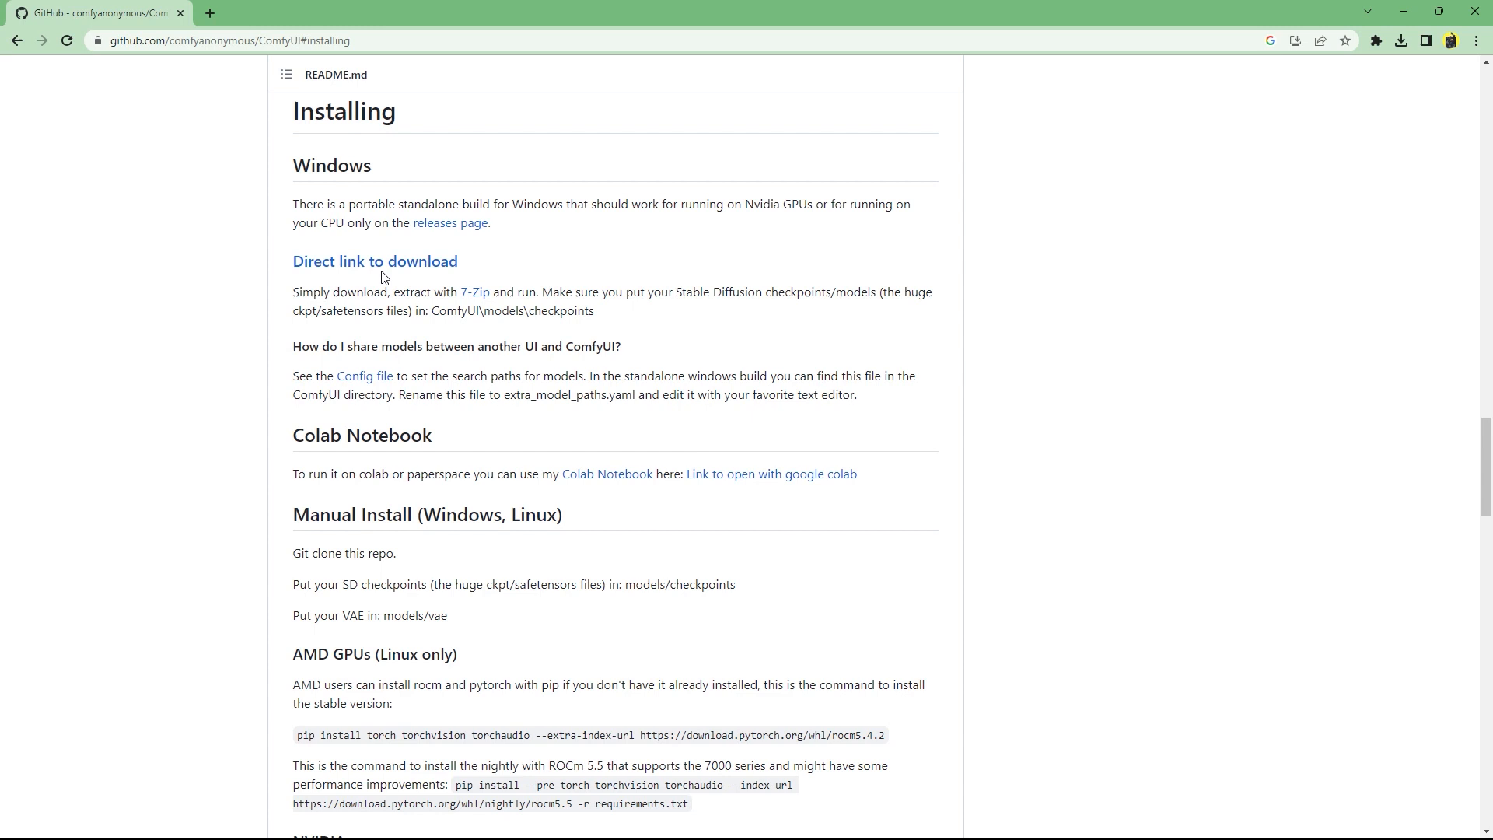
mouse_move(374, 262)
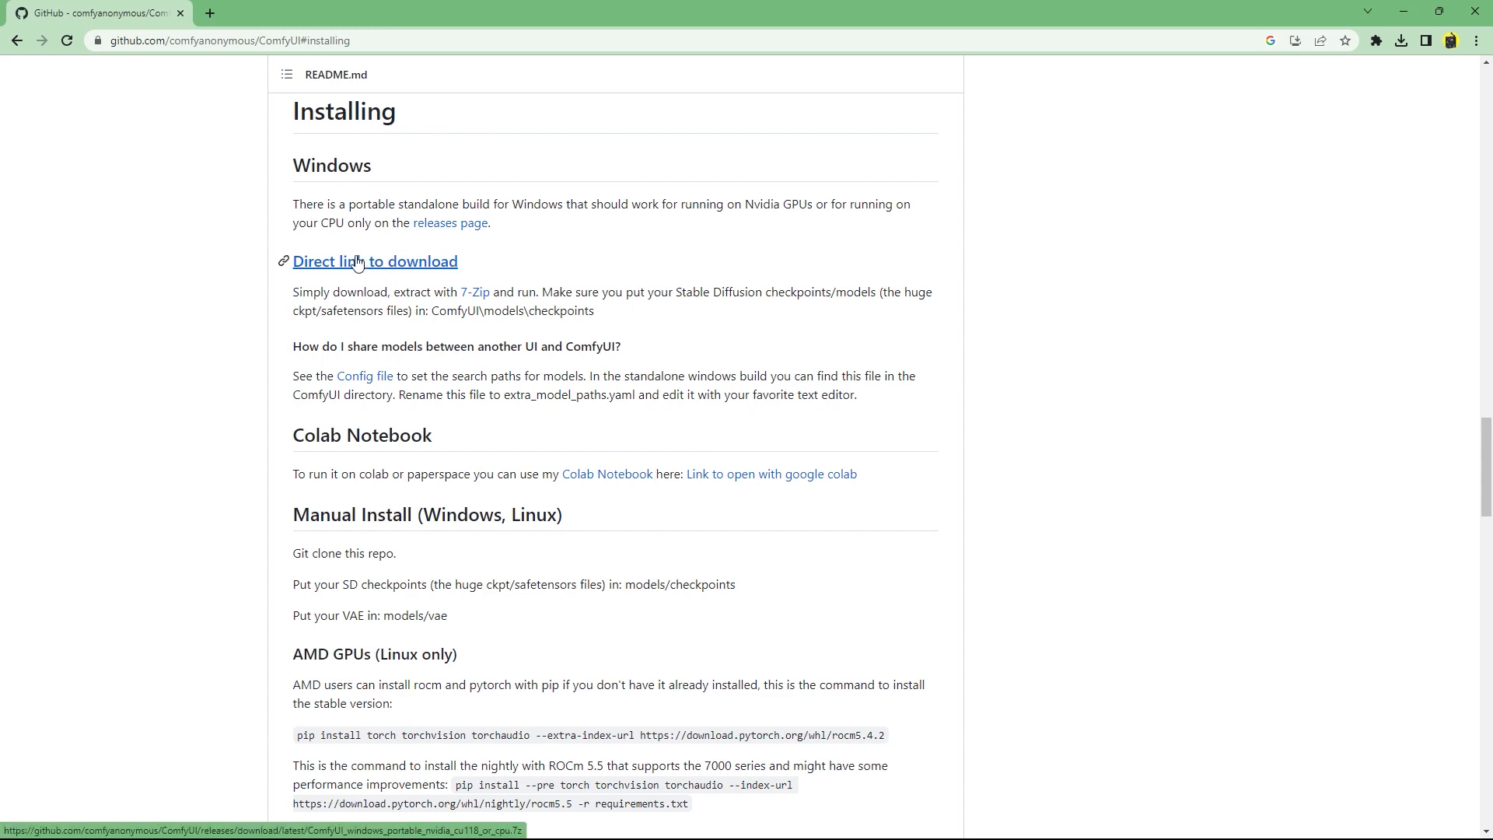
click(374, 261)
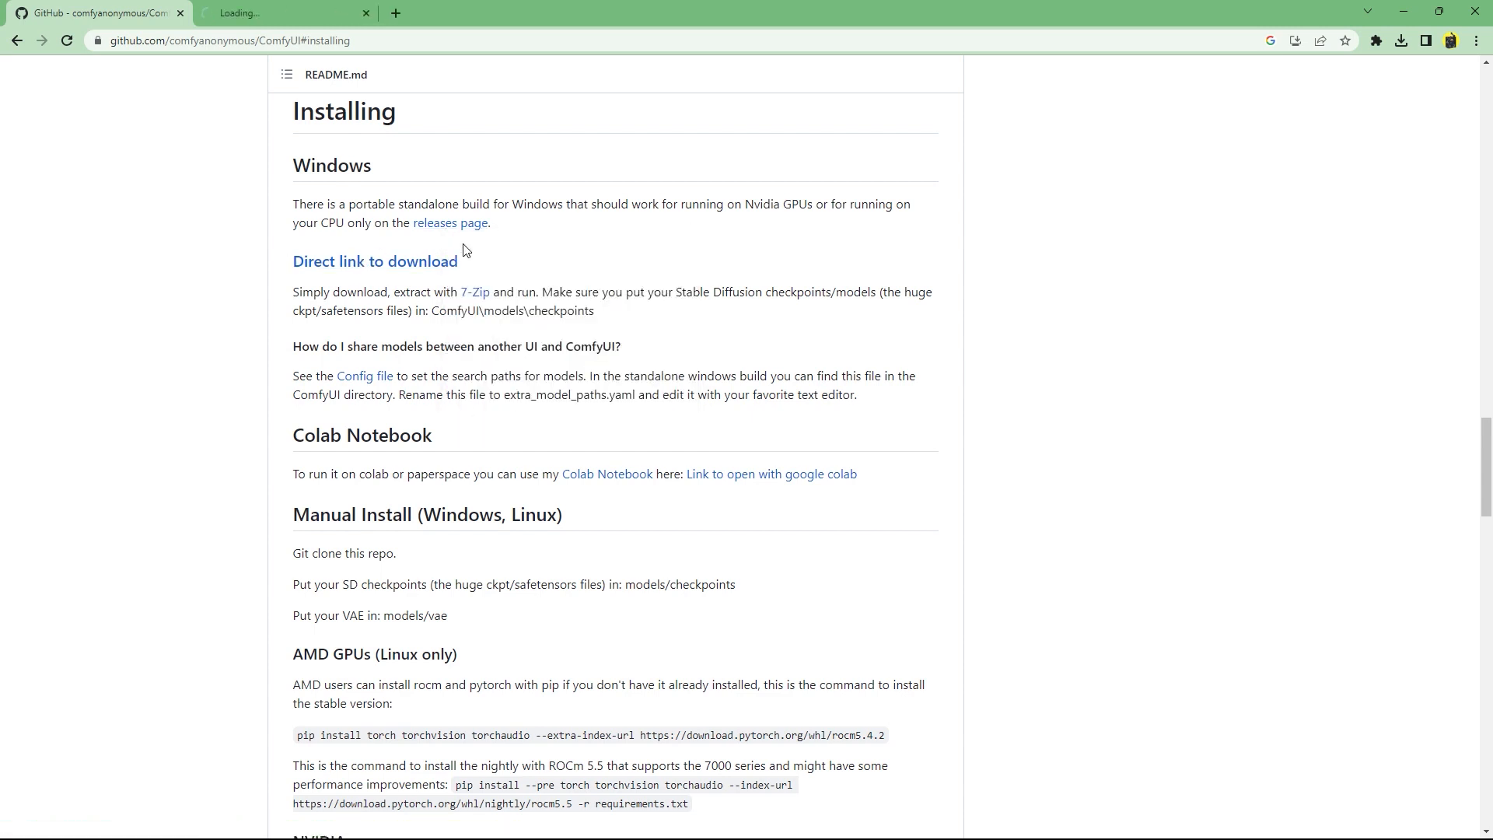
Open the ComfyUI releases page and download the Windows portable 7z archive.
click(450, 223)
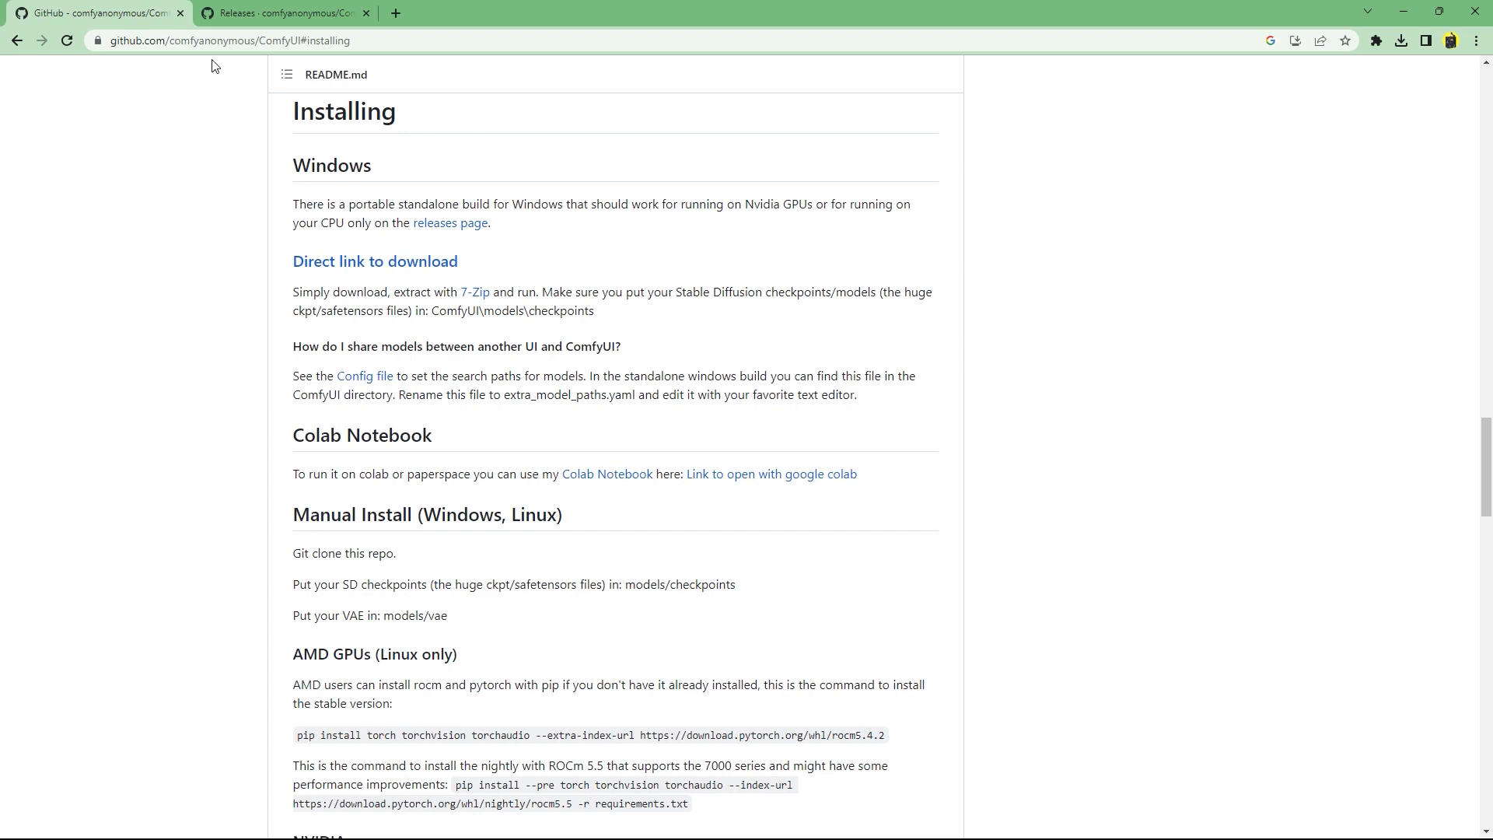
click(285, 12)
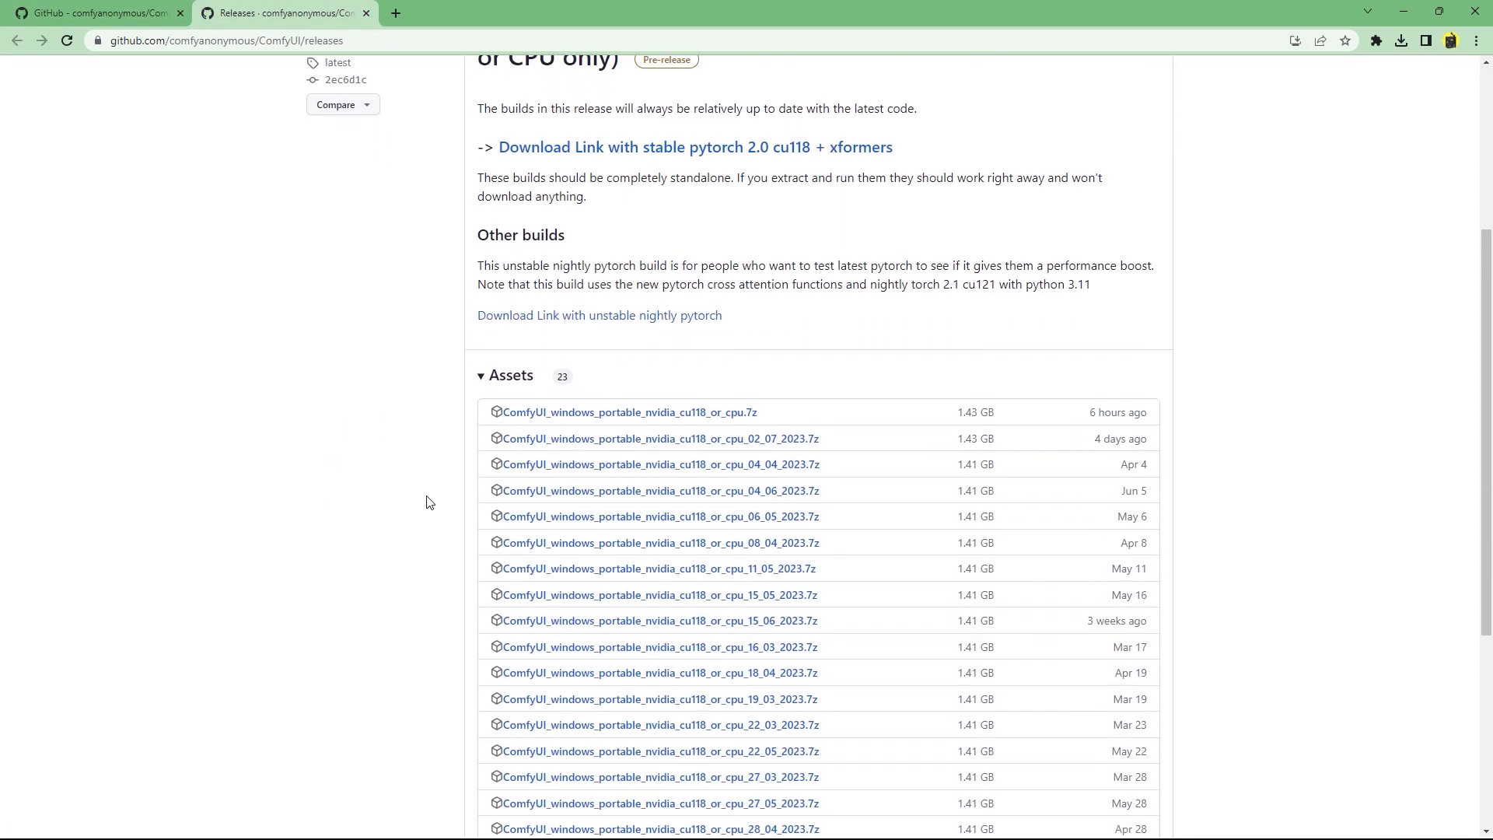
click(624, 411)
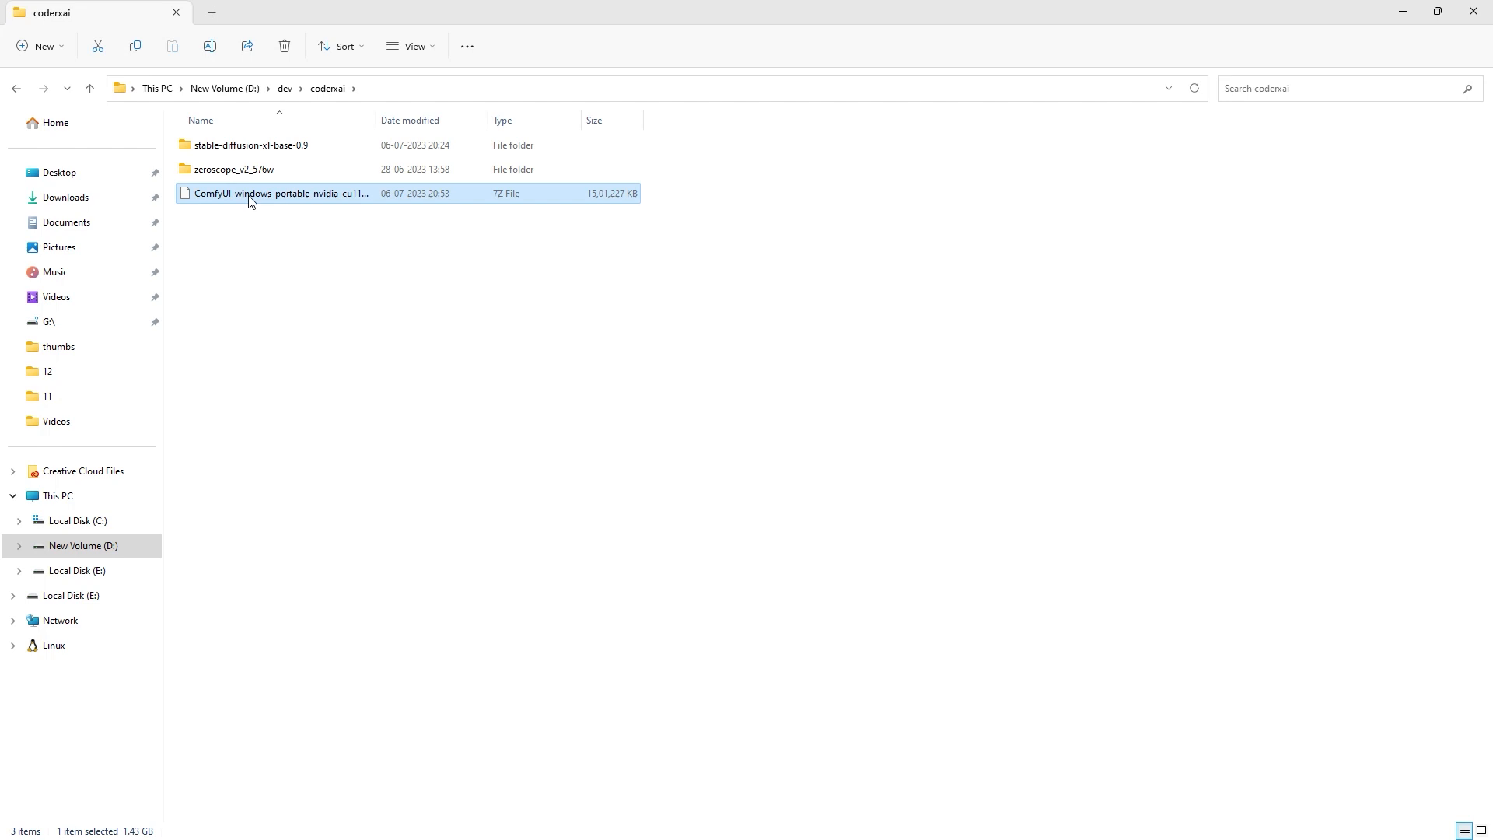
Extract the ComfyUI archive and browse ComfyUI_windows_portable into ComfyUI's models folder.
right_click(279, 194)
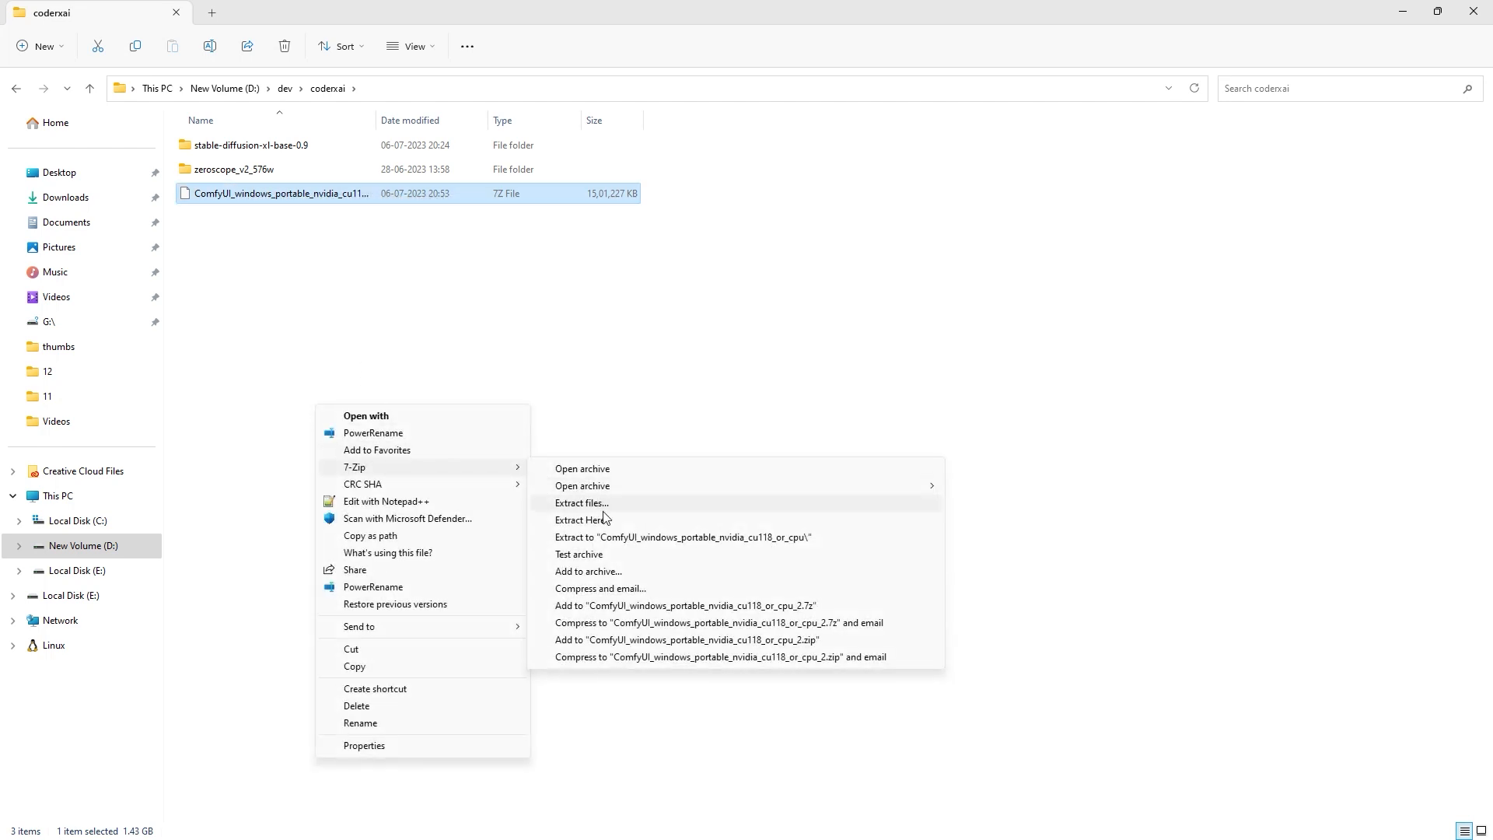
click(682, 537)
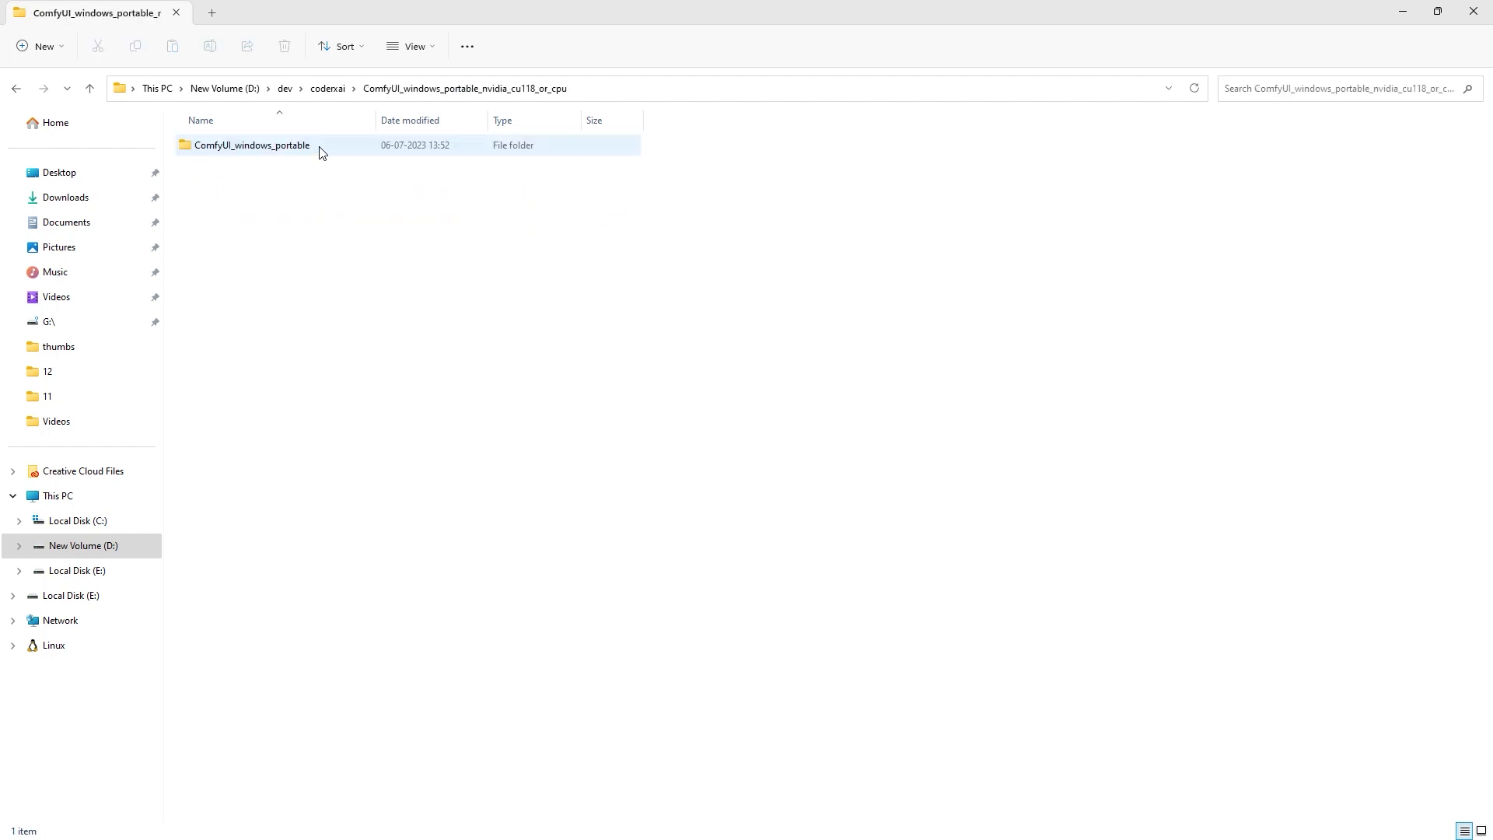
double_click(251, 145)
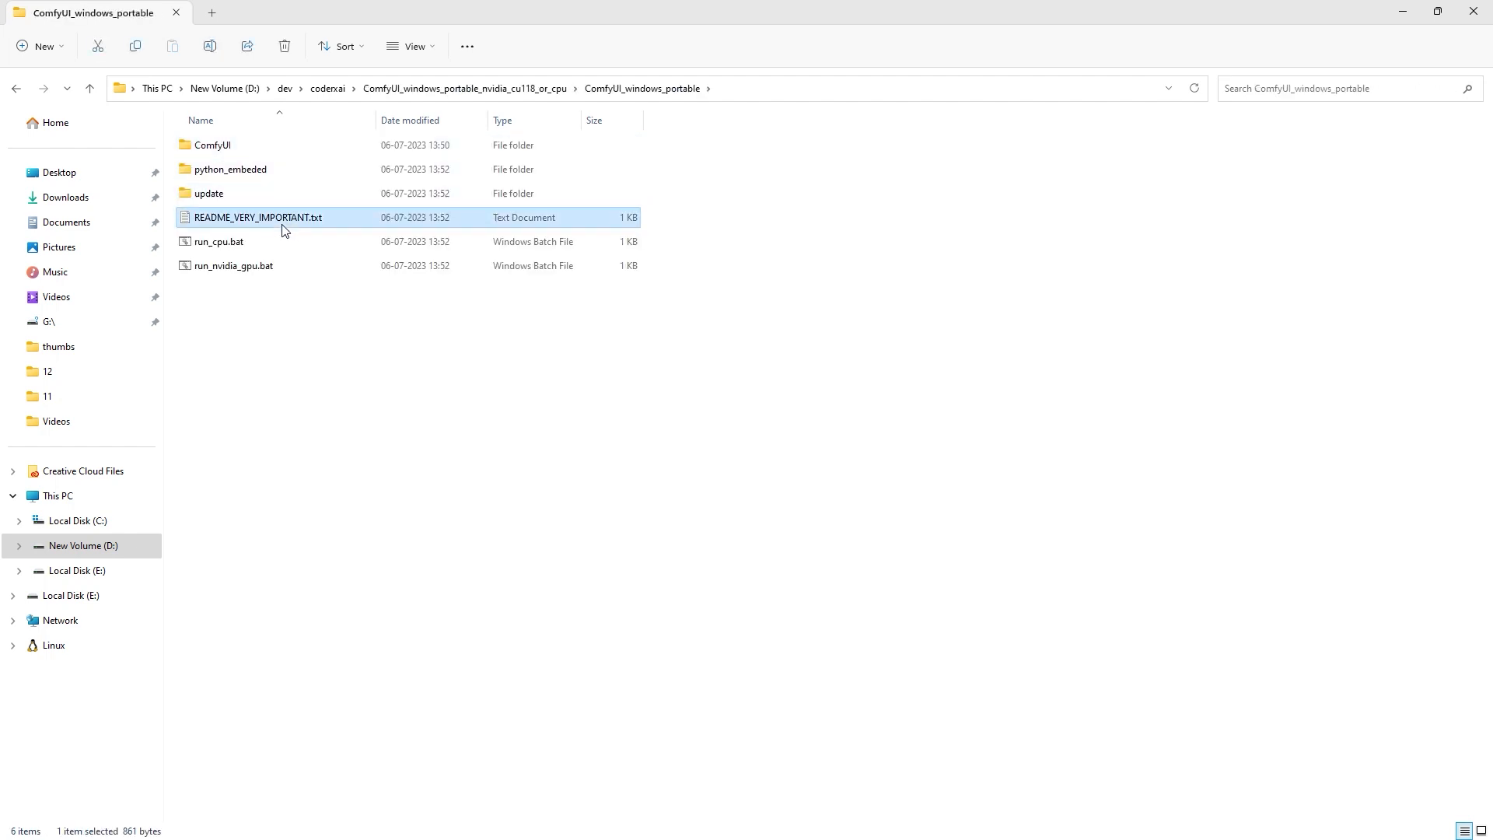
double_click(255, 217)
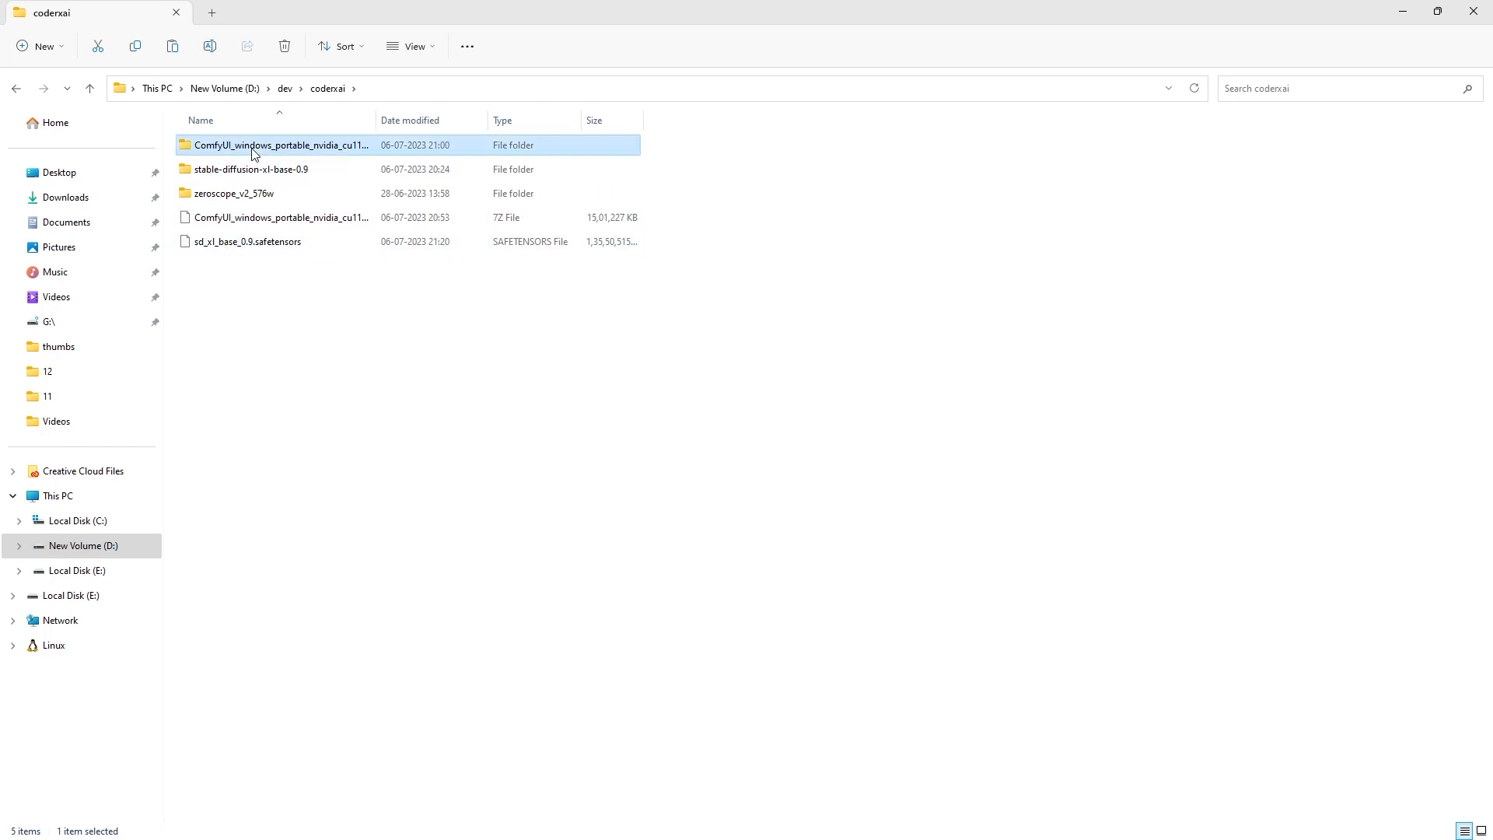
double_click(280, 144)
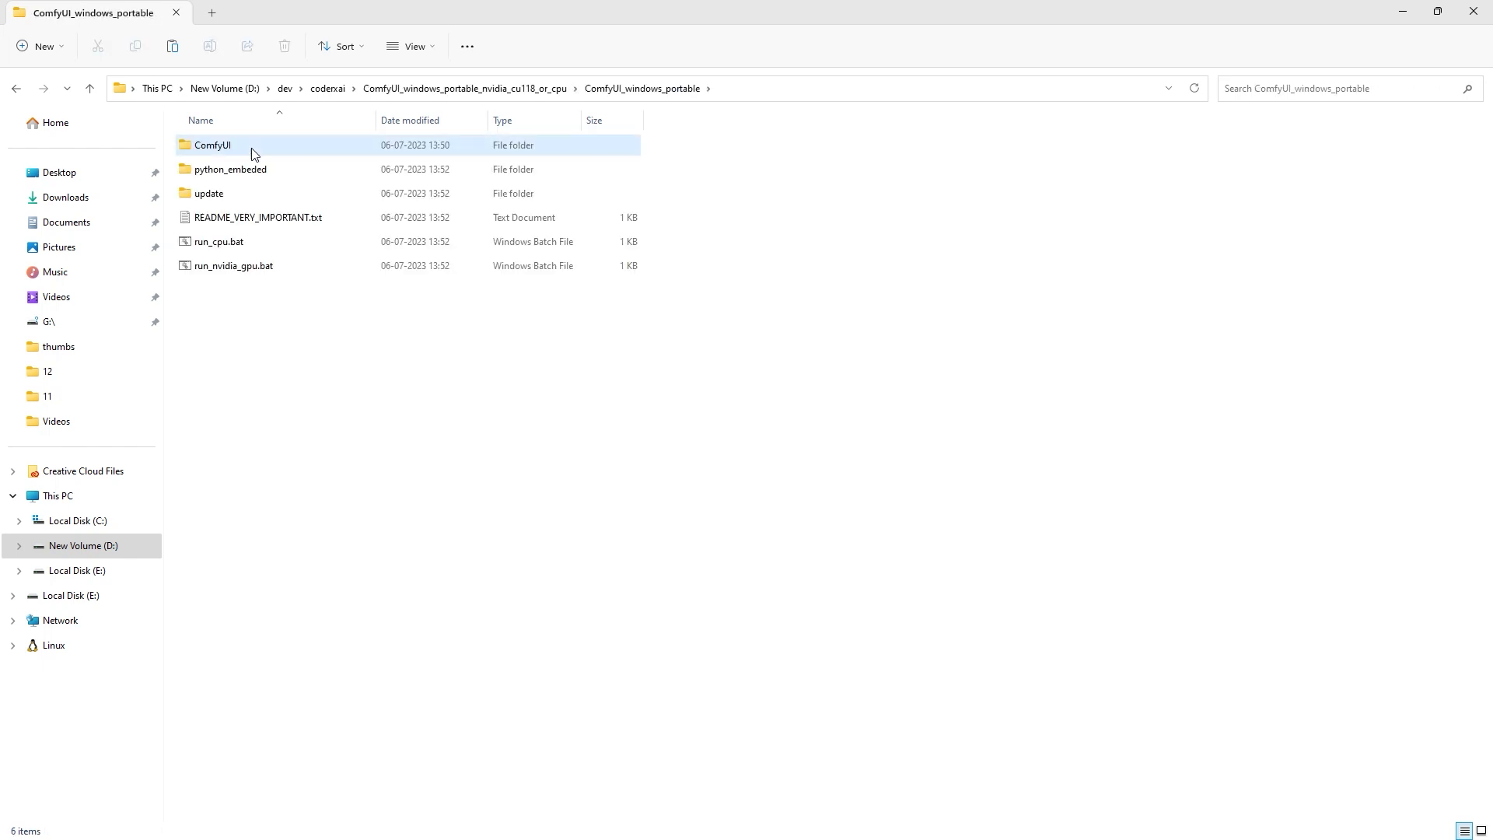
double_click(212, 145)
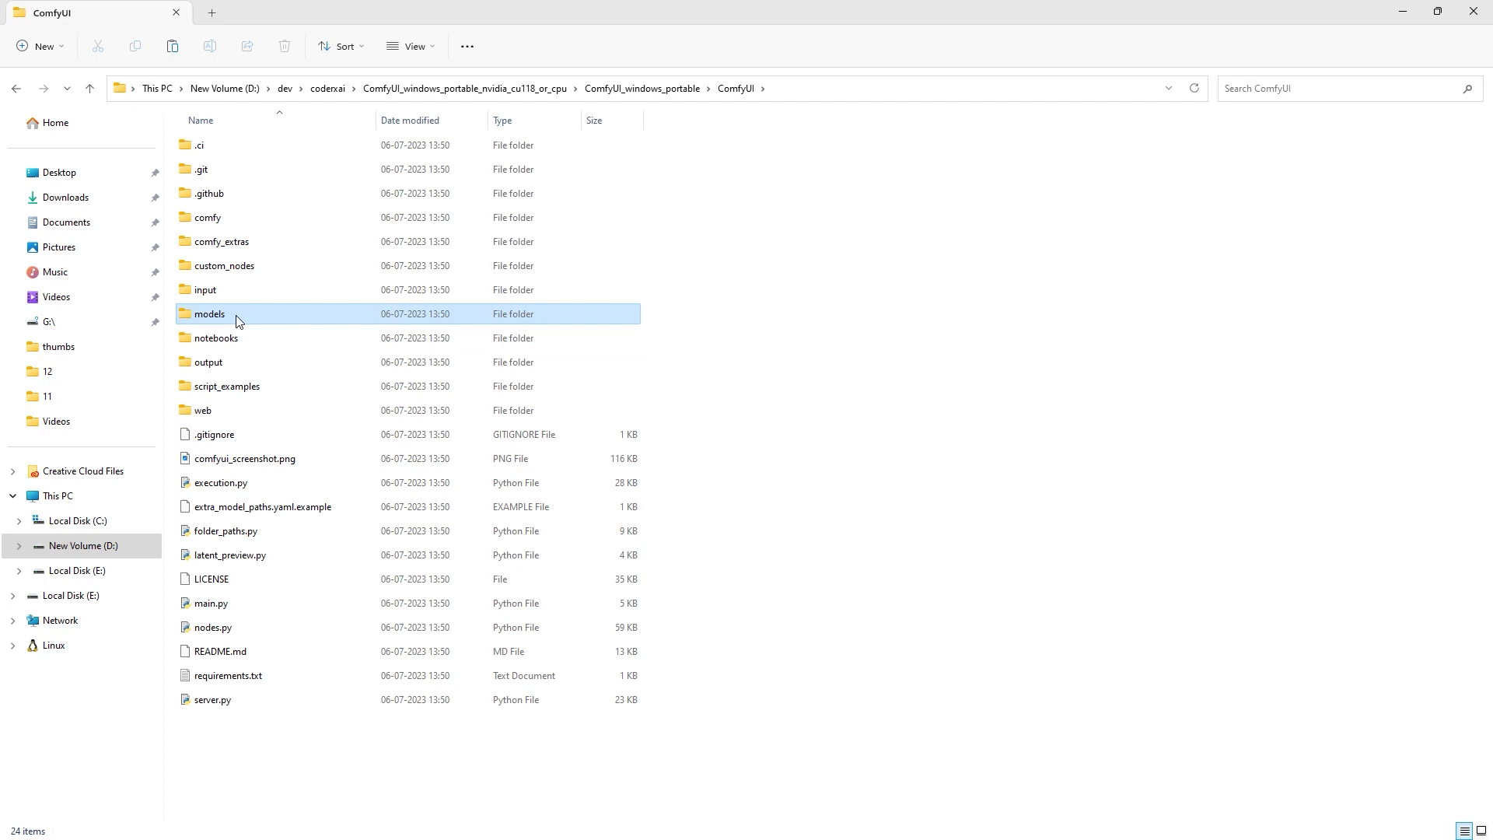
double_click(208, 314)
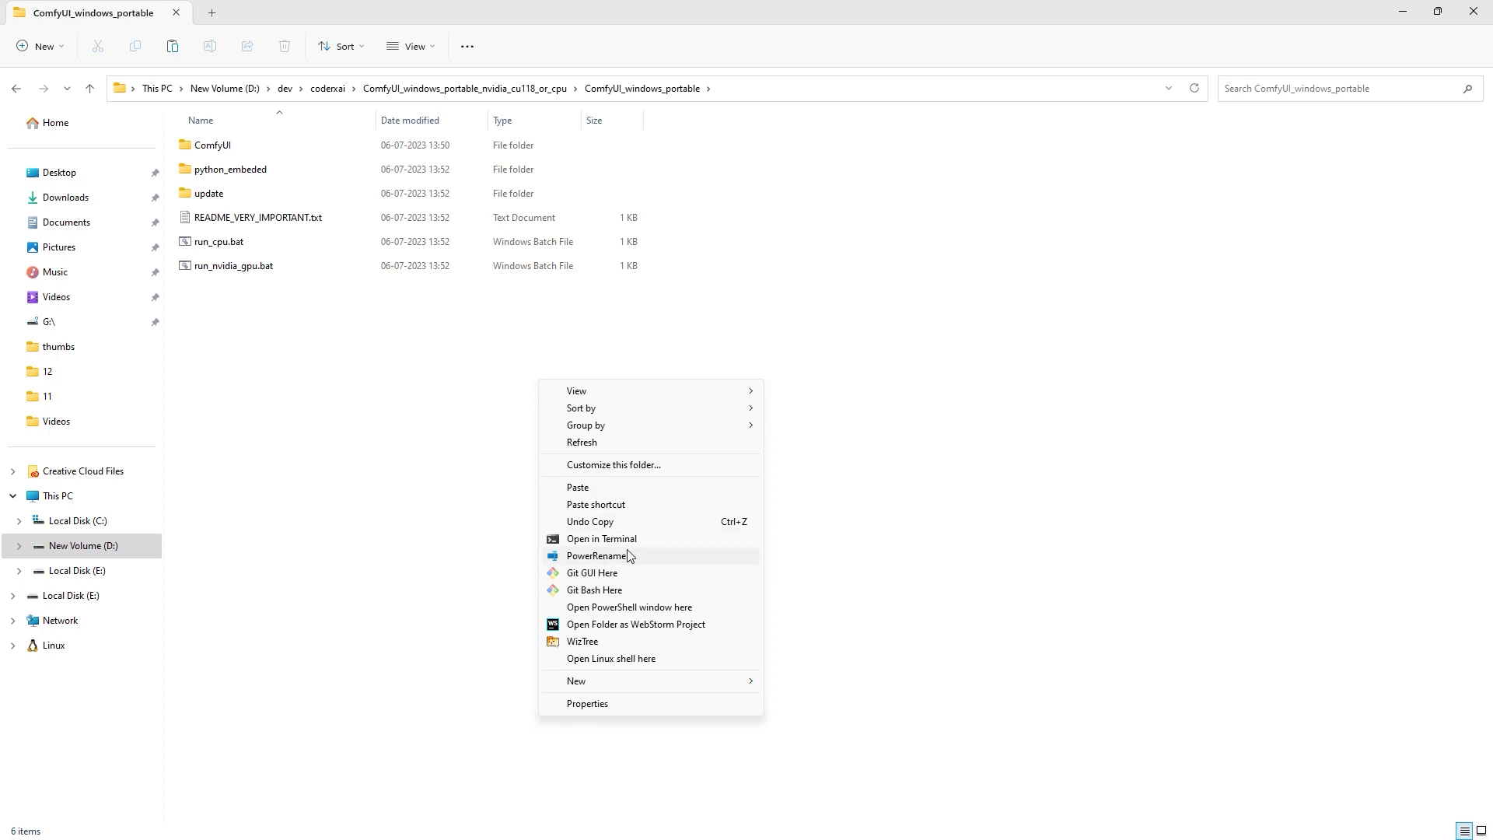
Open PowerShell in the portable folder and run .\run_nvidia_gpu.bat.
click(629, 547)
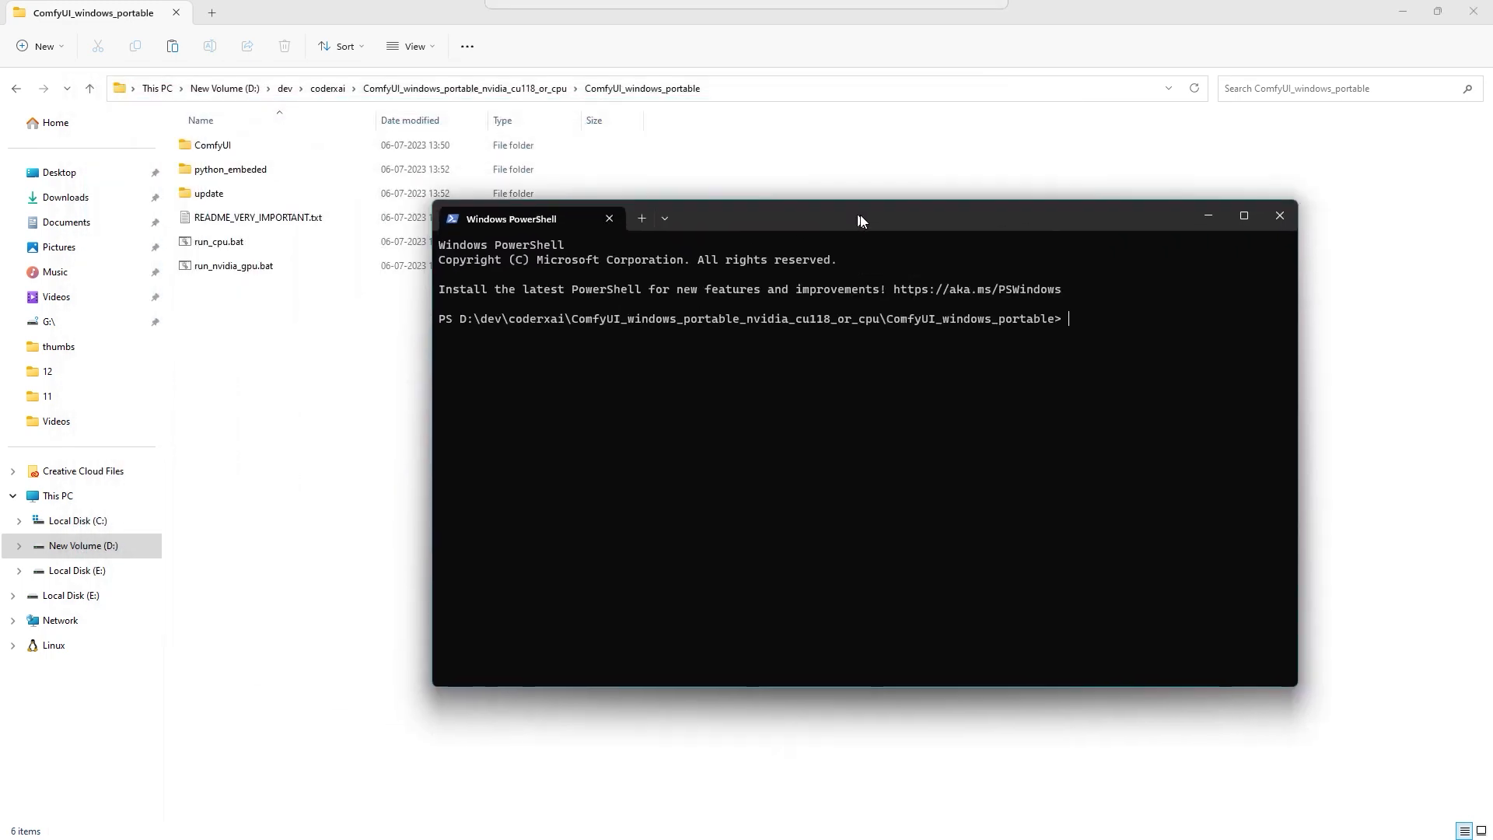
text(.\run_nvidia_gpu.bat)
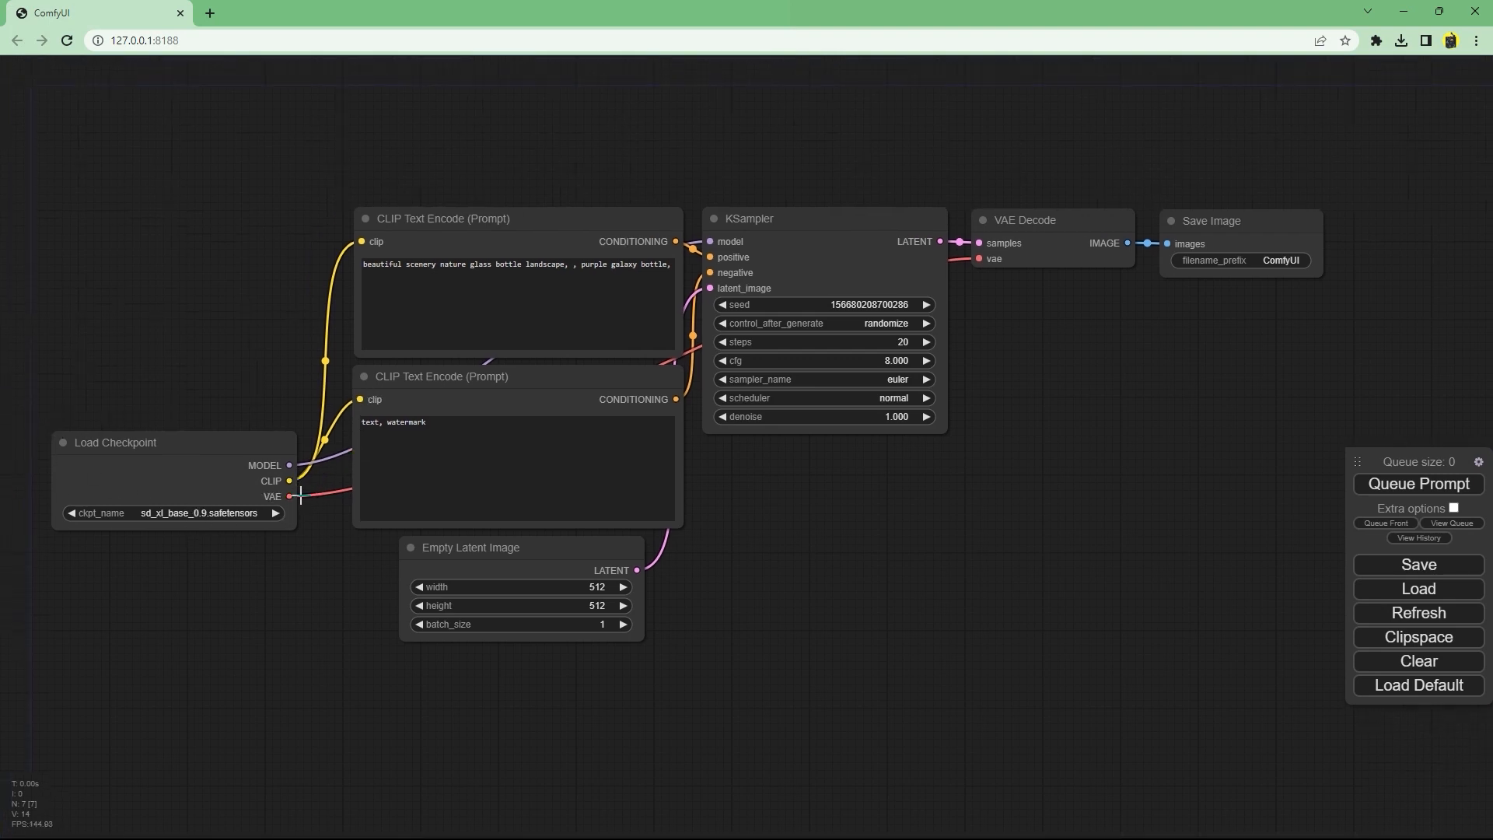
mouse_move(407, 252)
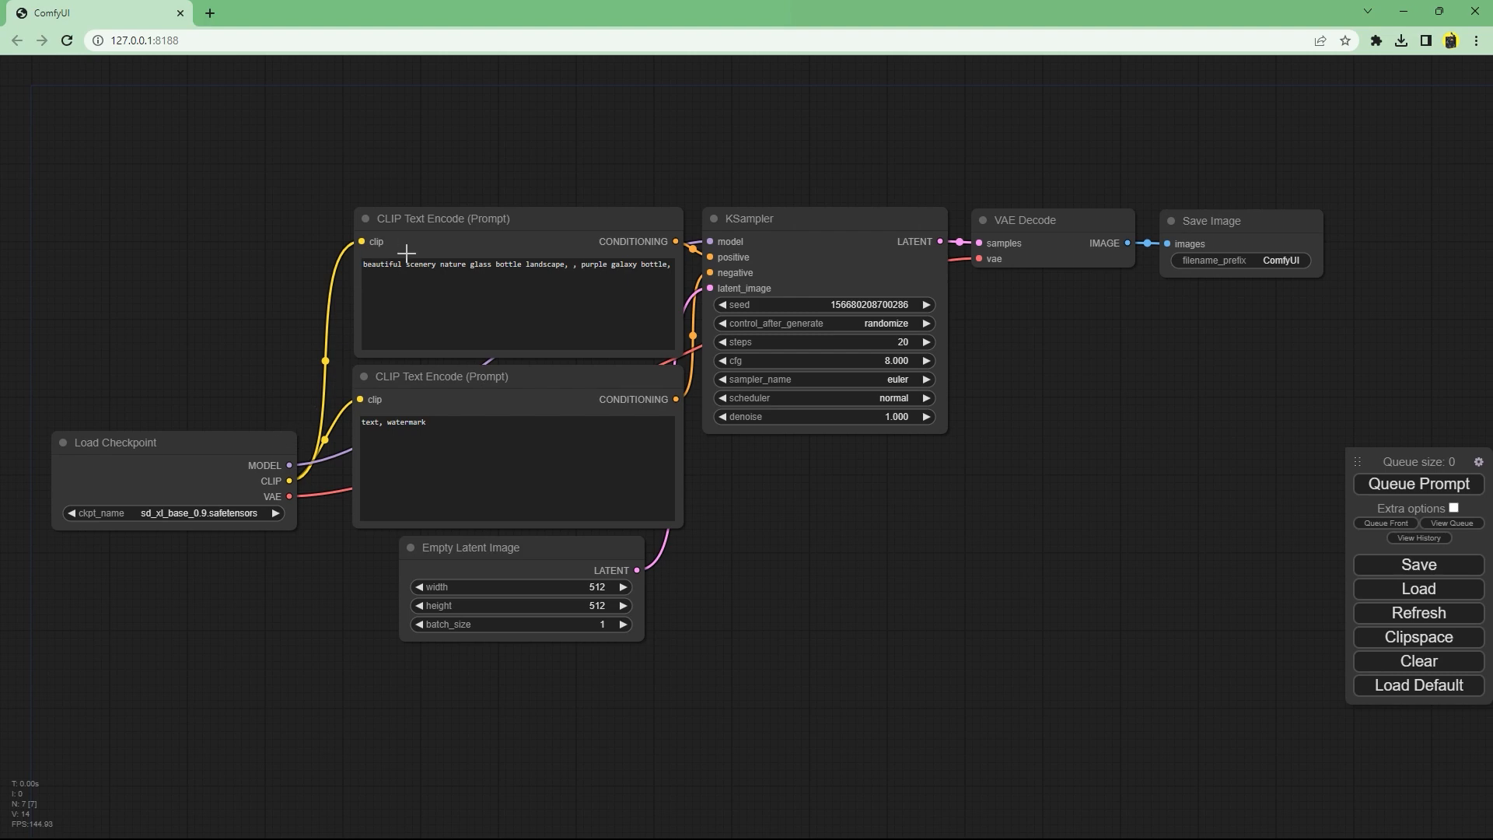
mouse_move(667, 362)
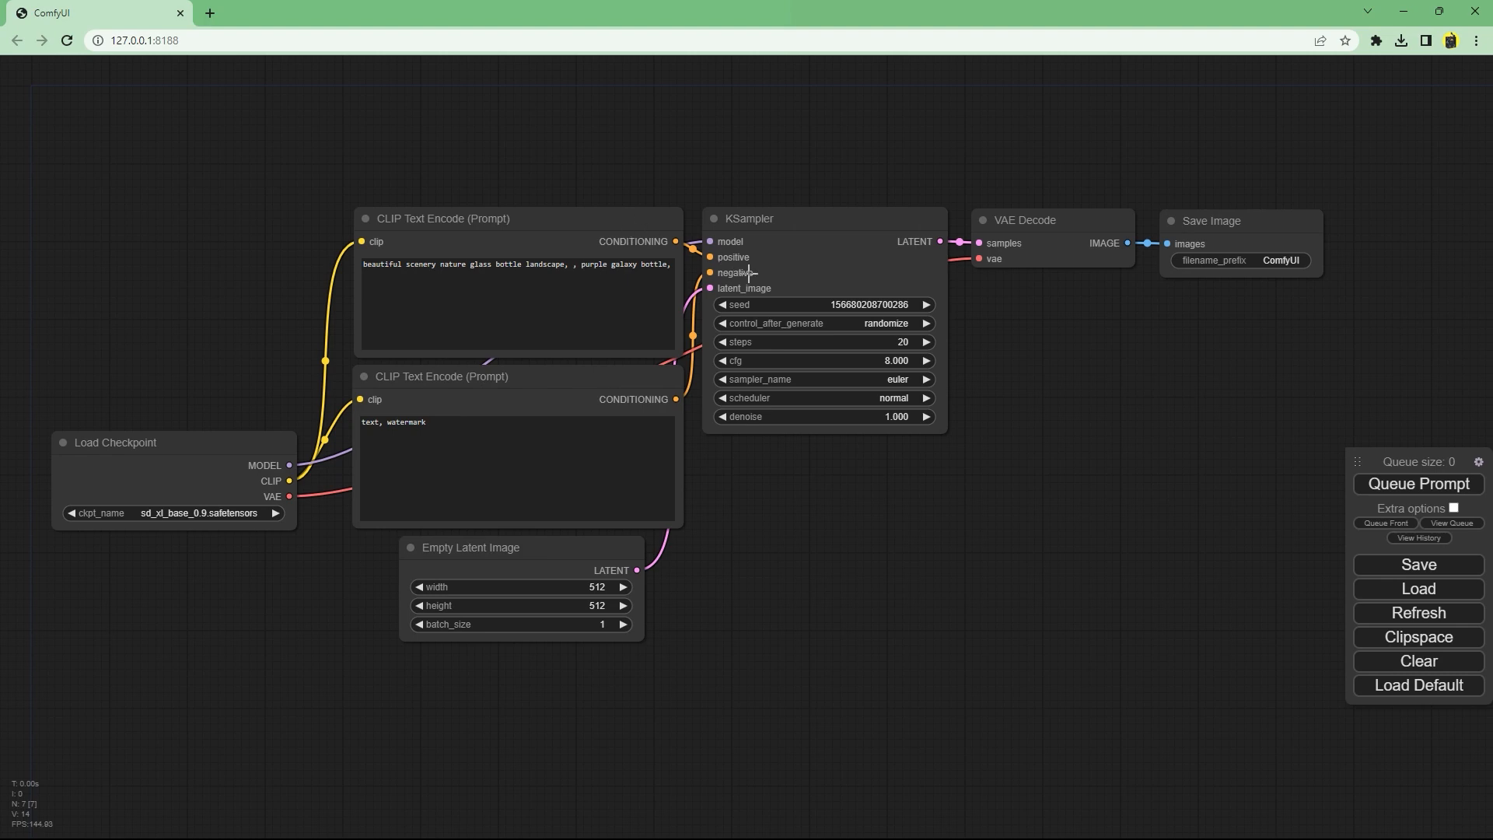
mouse_move(731, 306)
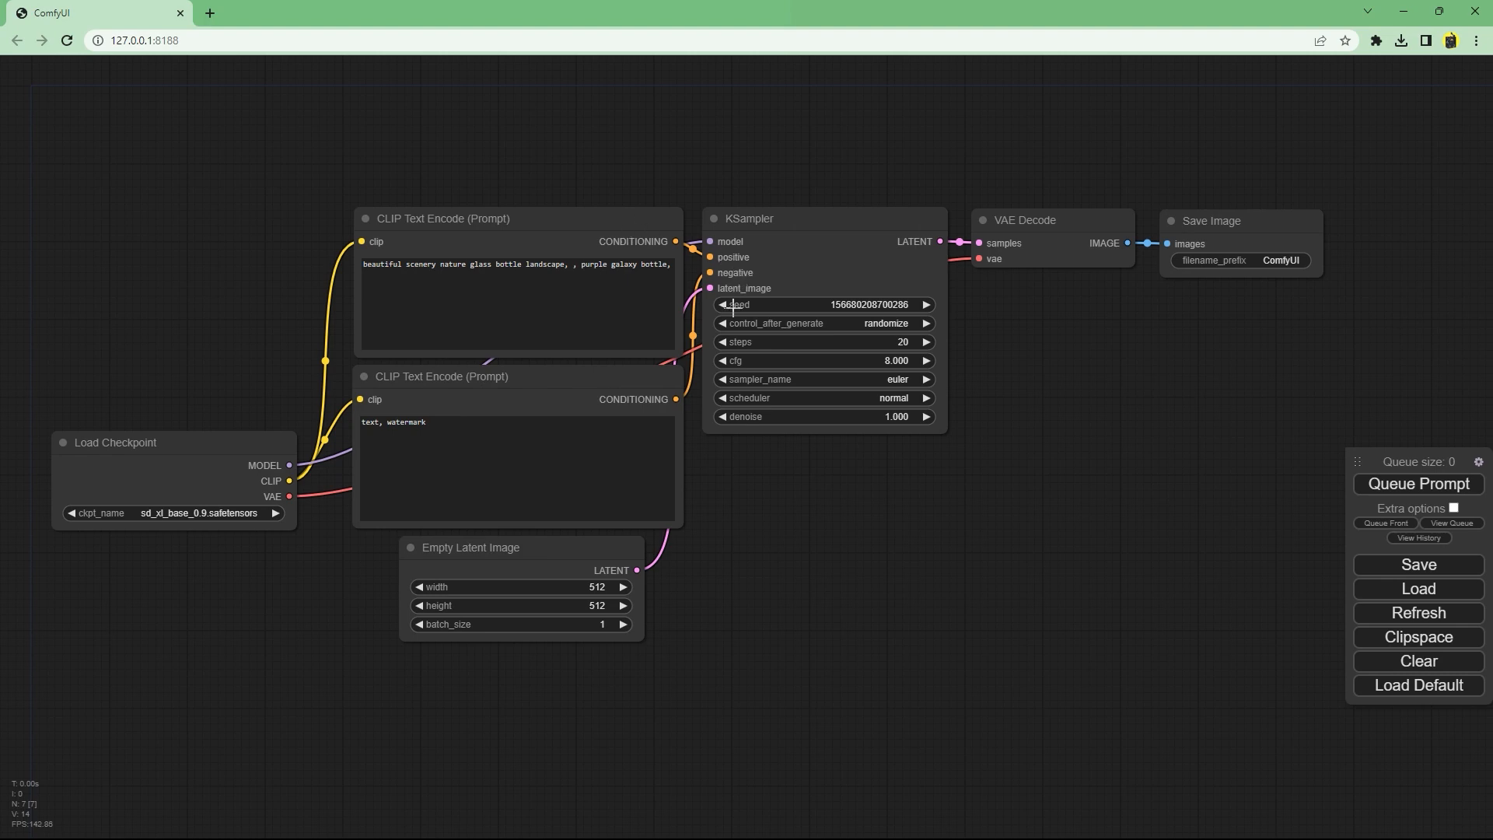
mouse_move(800, 442)
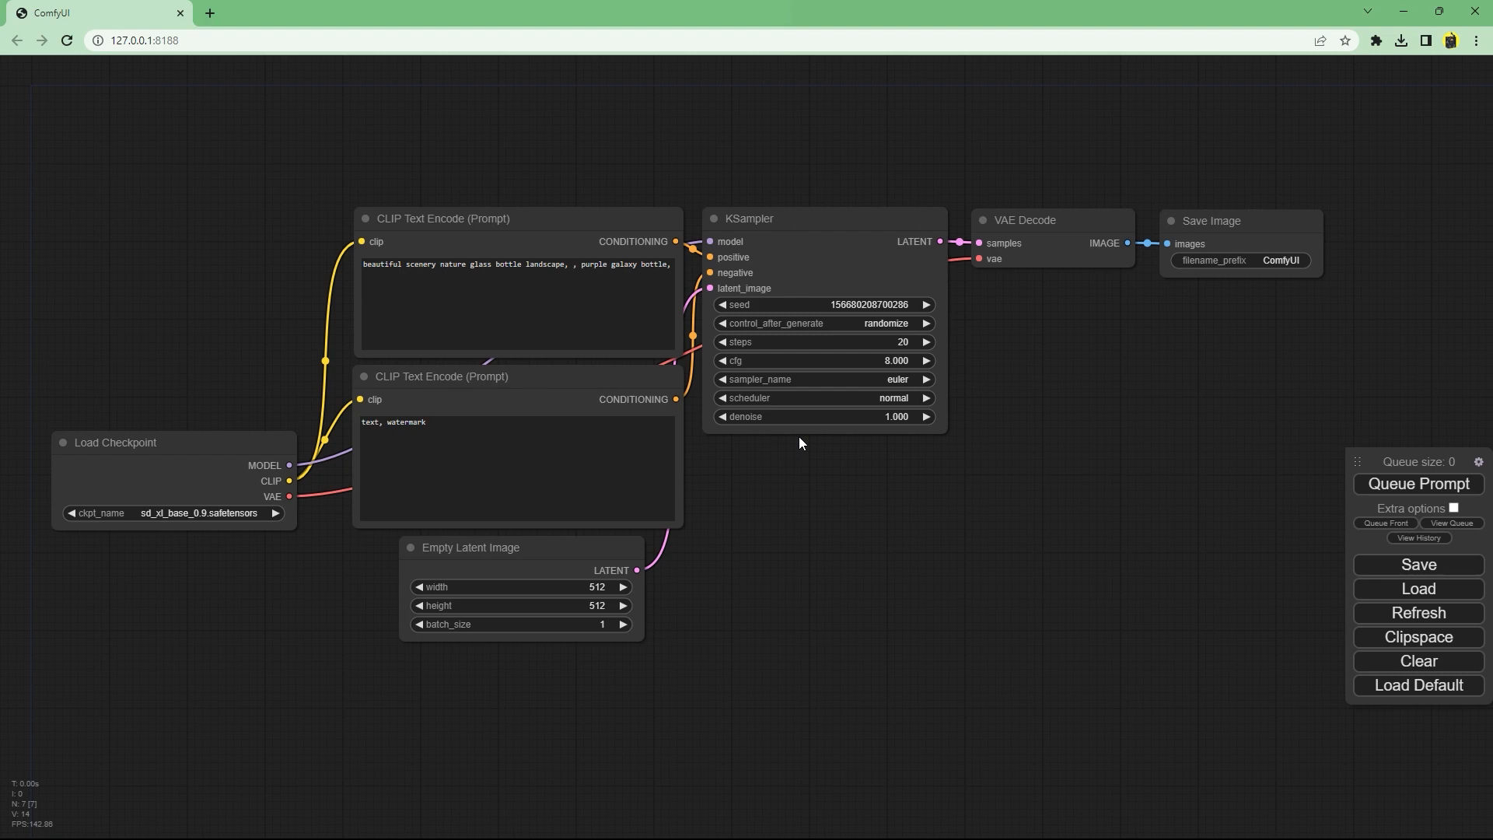
mouse_move(1290, 288)
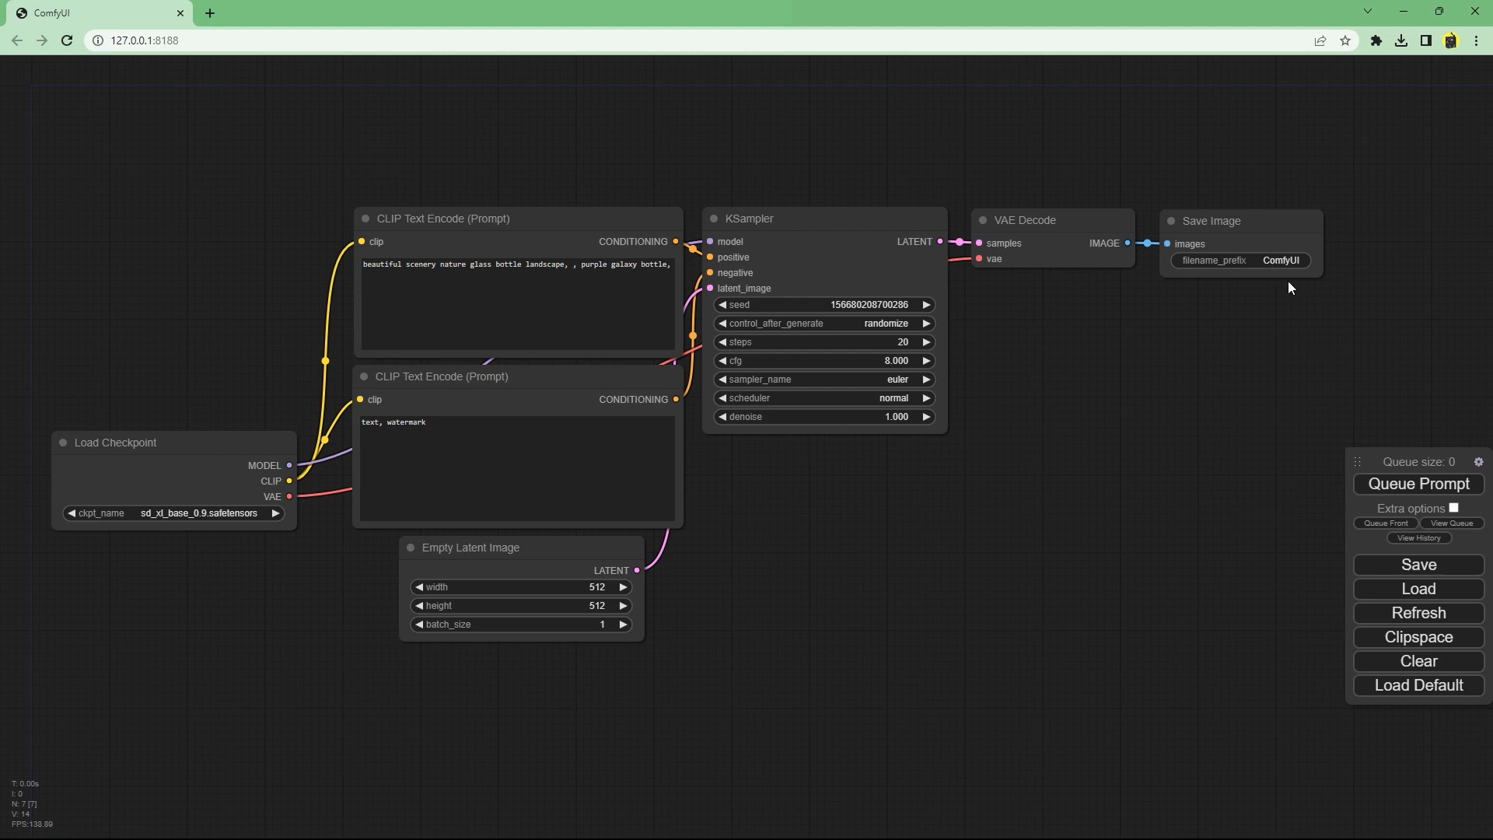
Queue the 'god of flowers, fantasy setting' prompt, view the queue, then queue two more runs.
click(1418, 484)
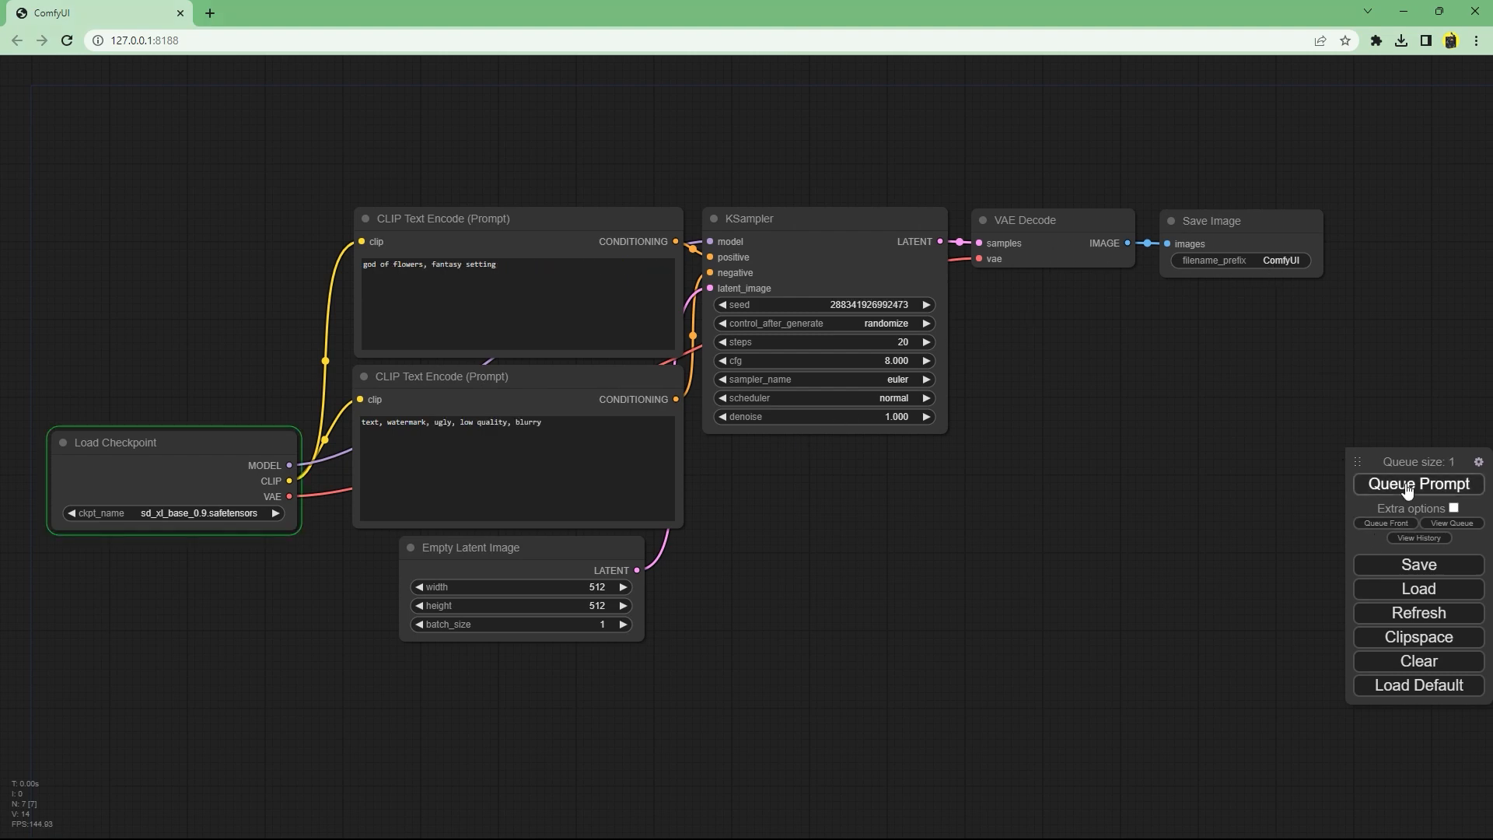
click(1416, 484)
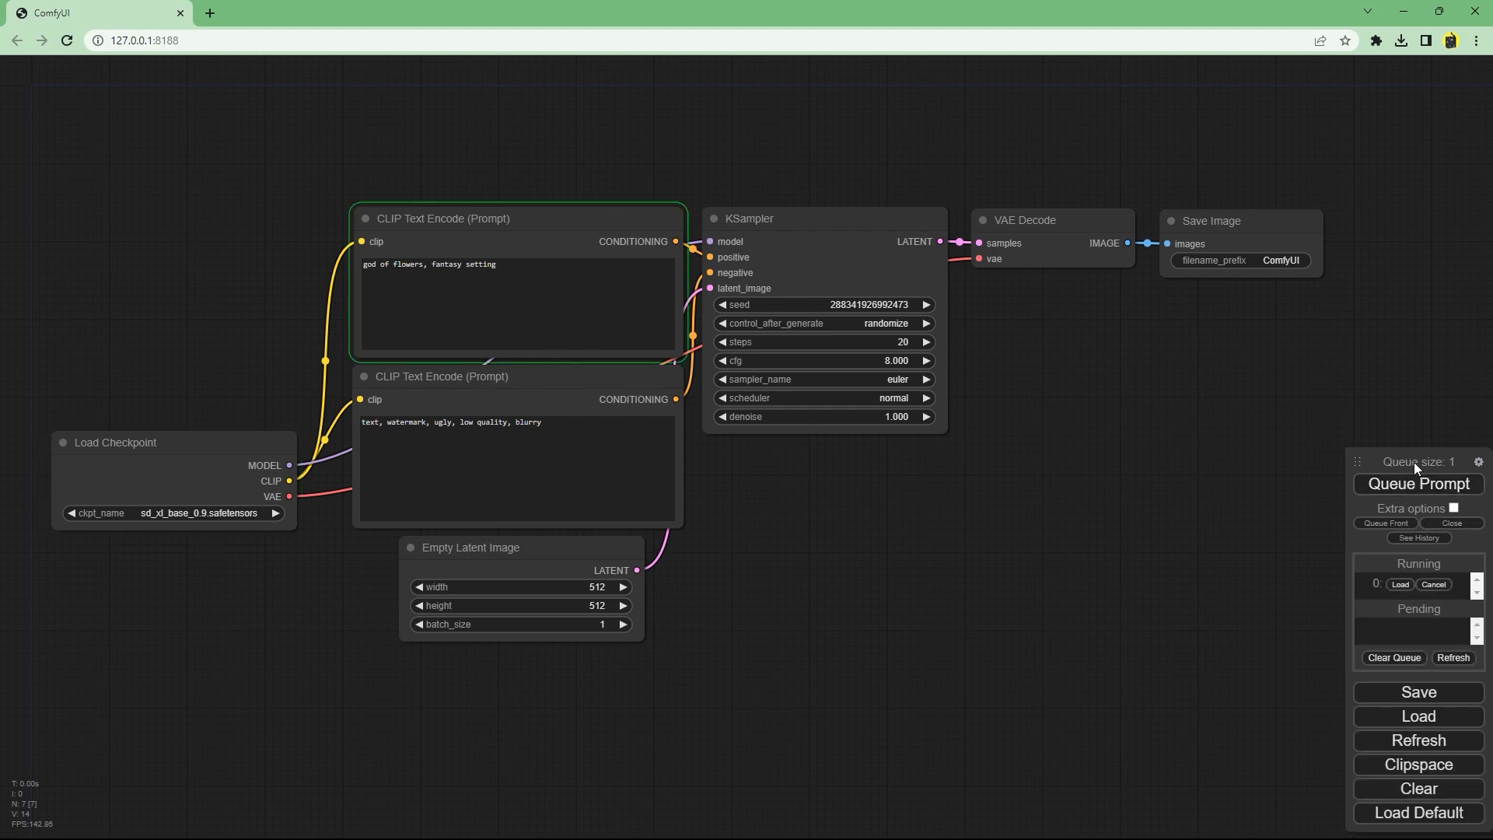
click(748, 218)
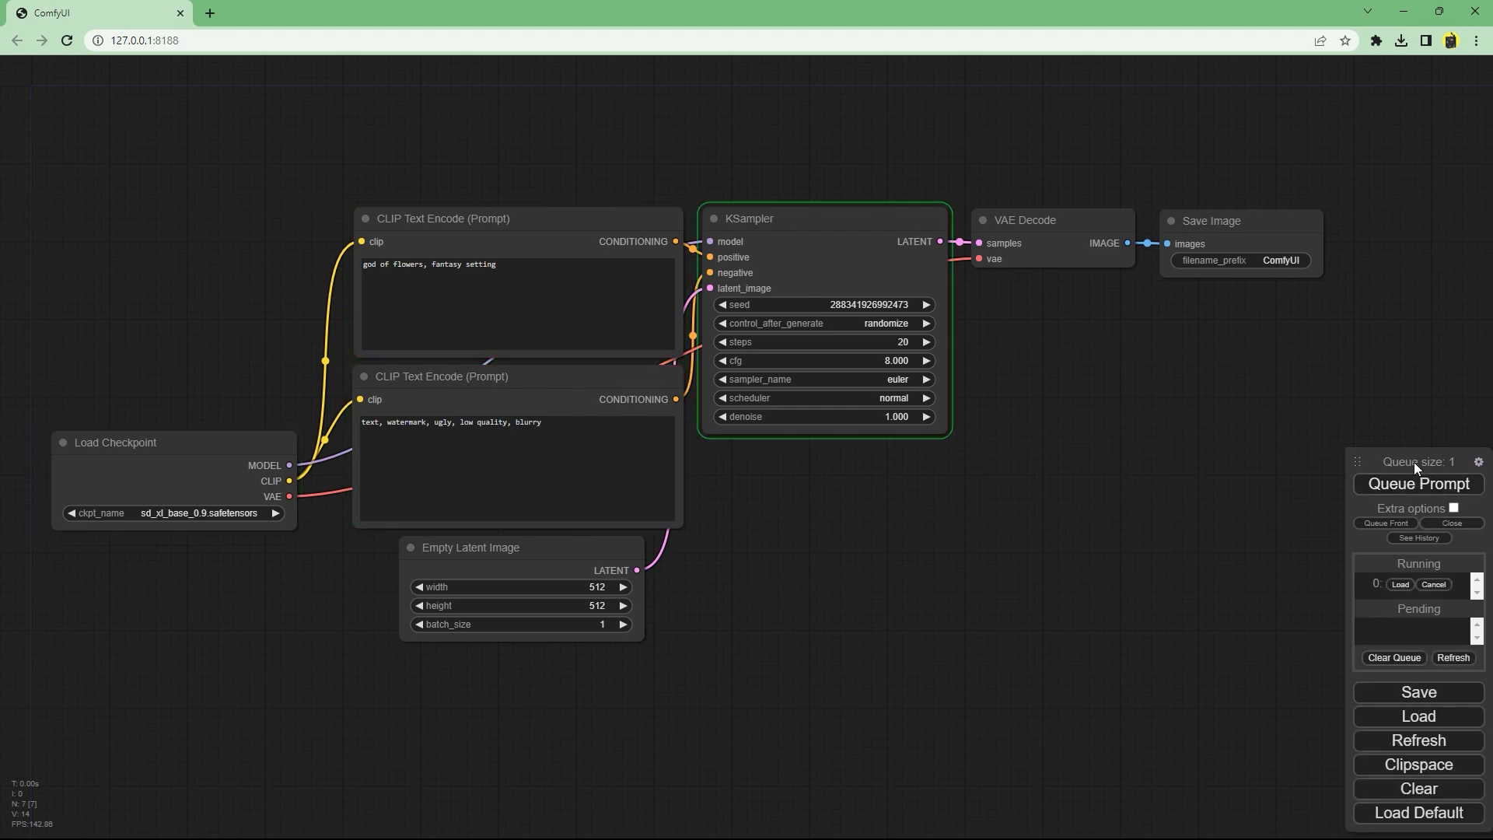
click(1025, 220)
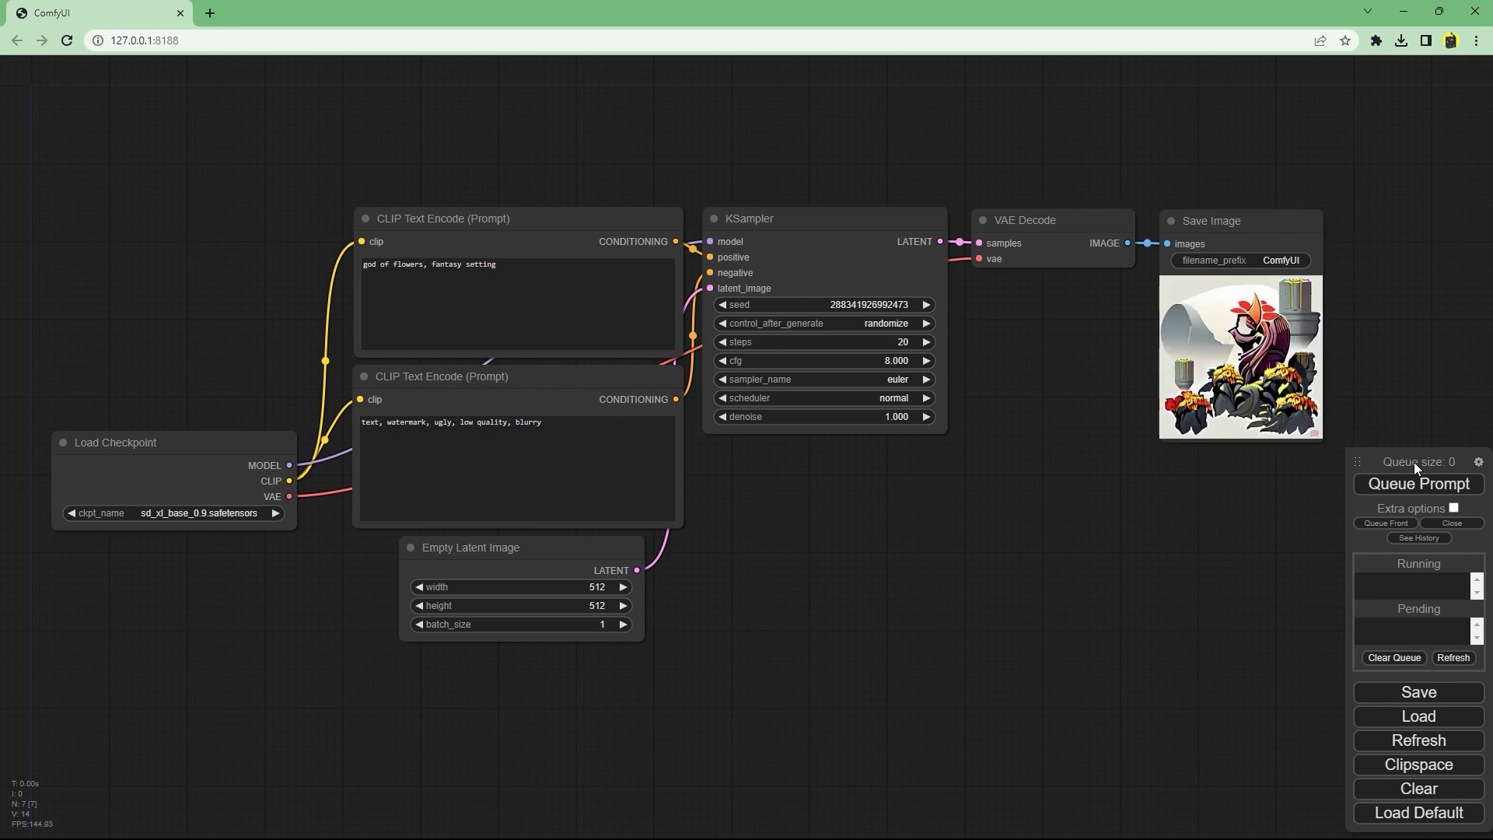
click(1417, 483)
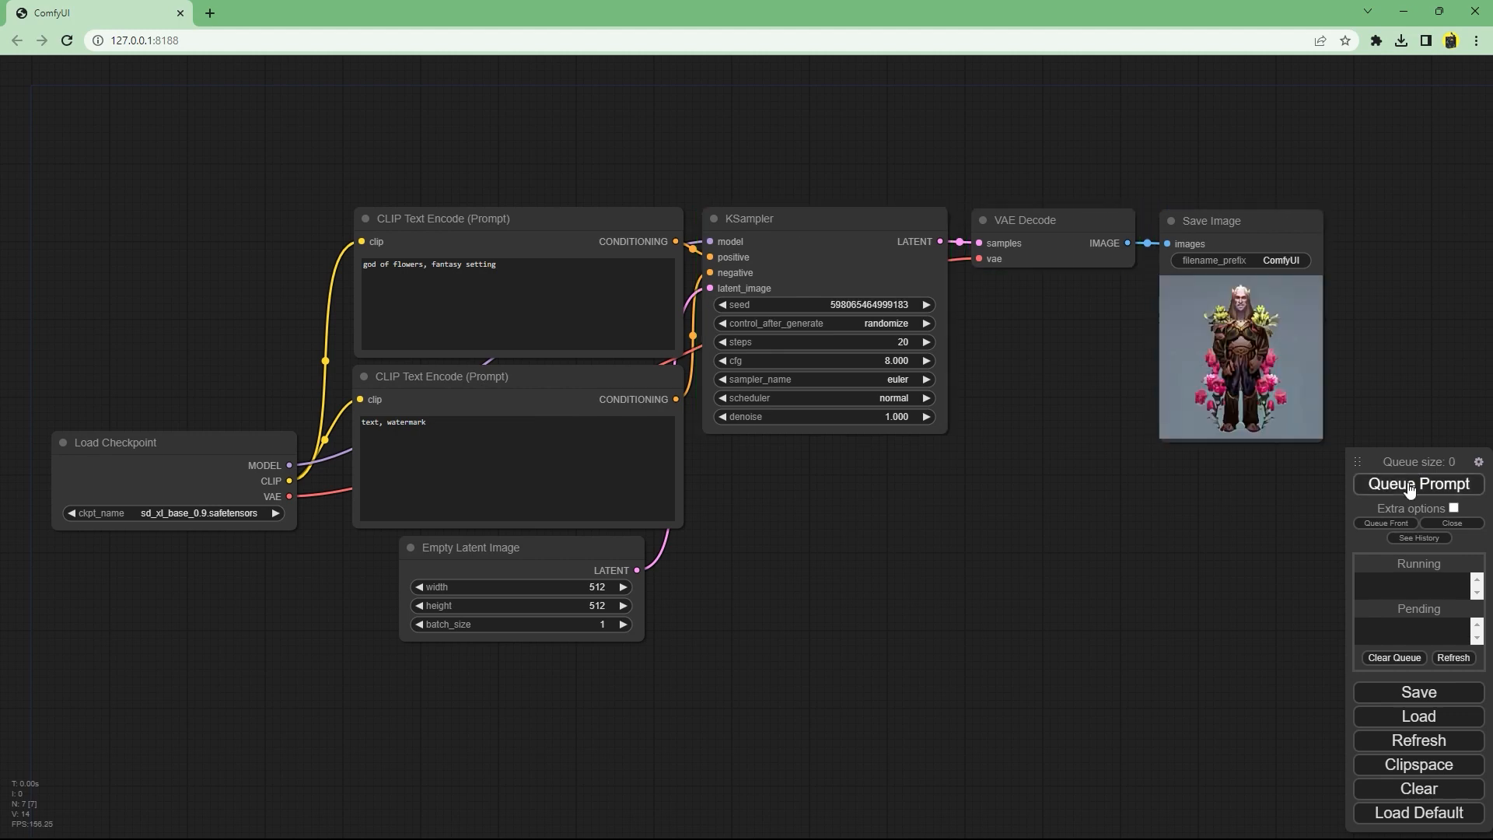
click(1417, 484)
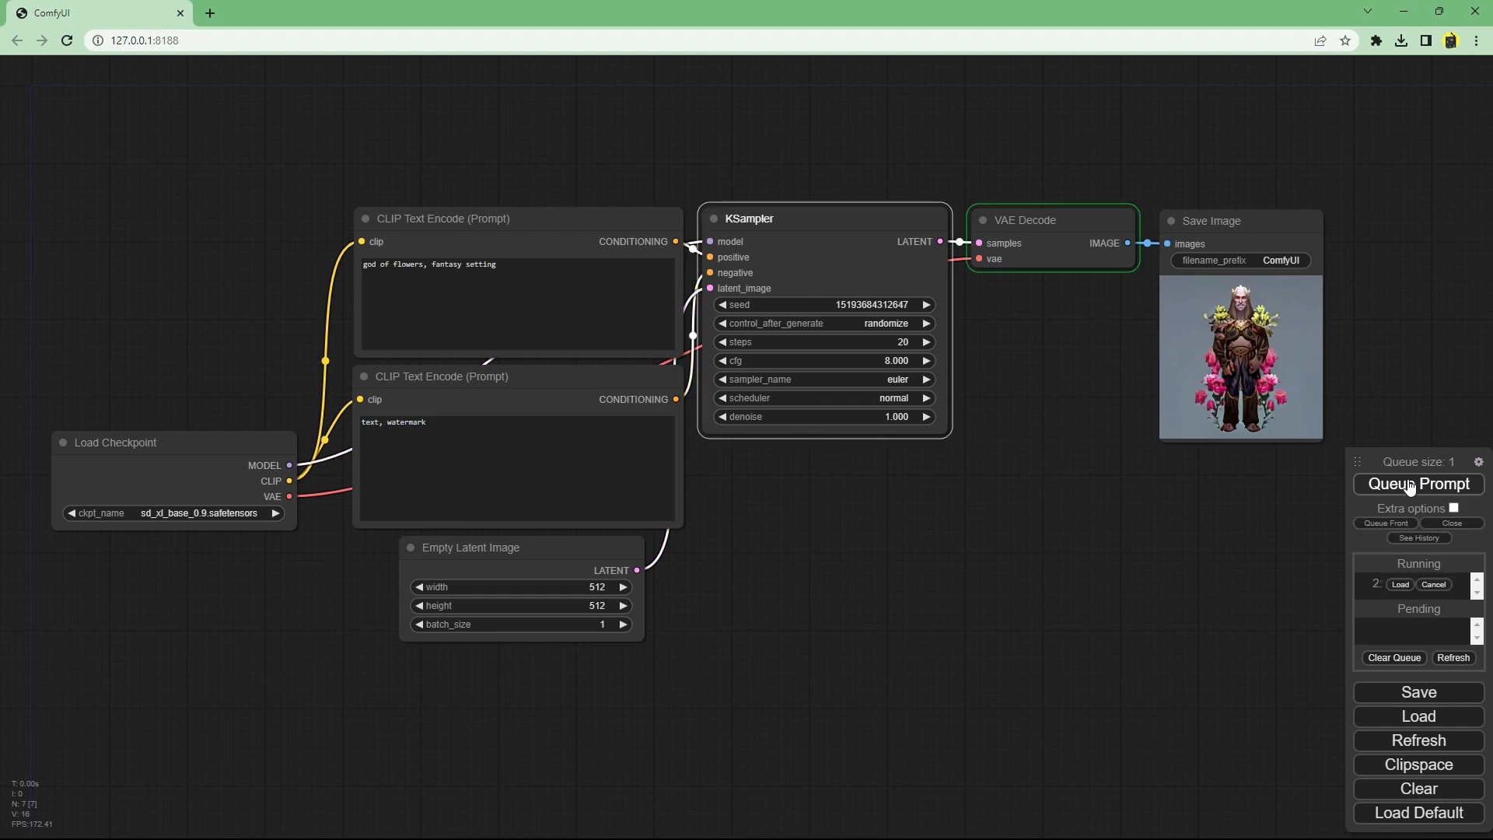
Set KSampler steps to 100 and make the seed increment after each generation.
click(1416, 484)
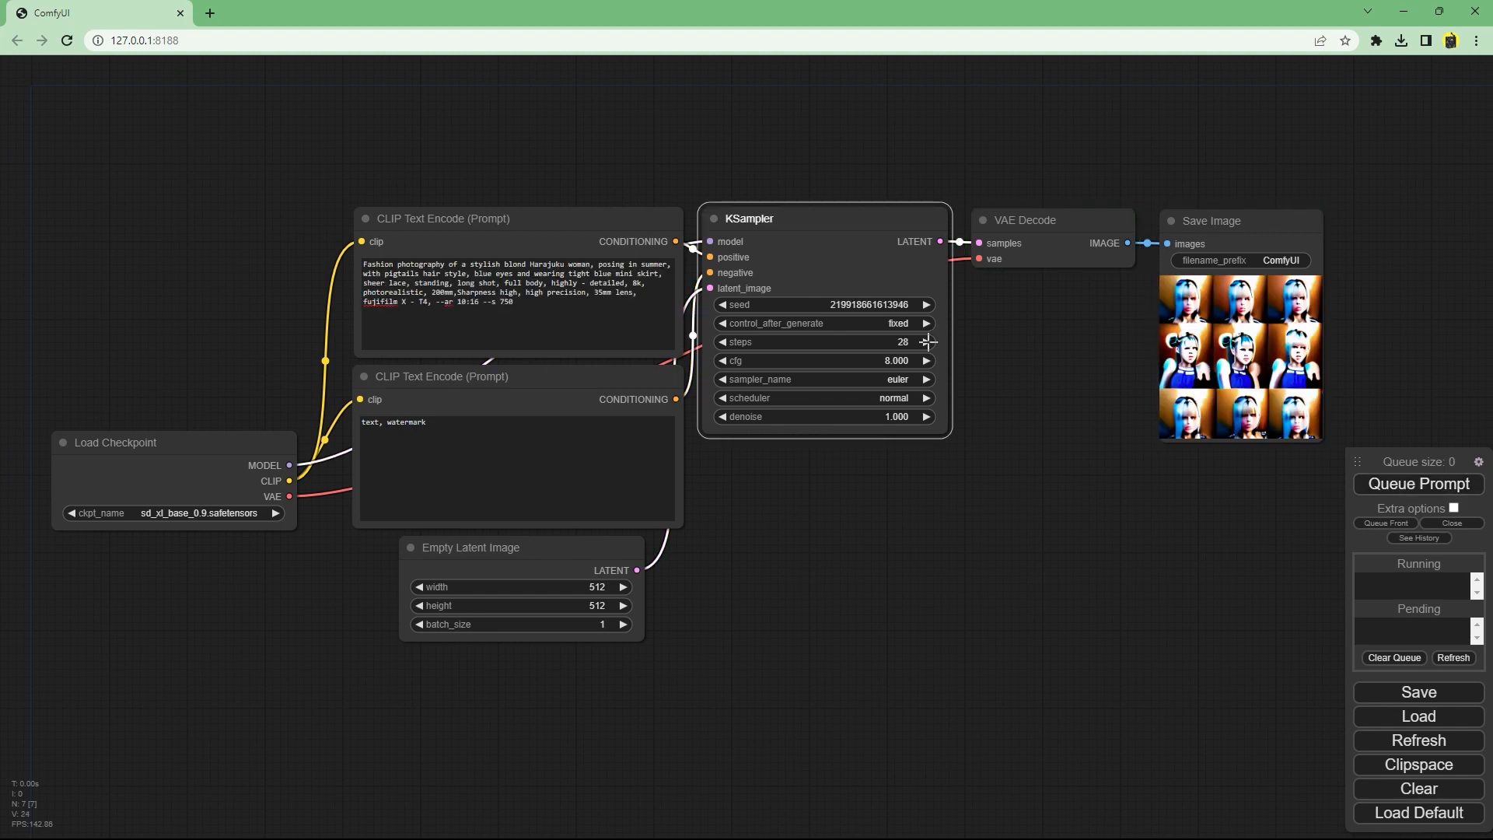
click(1417, 484)
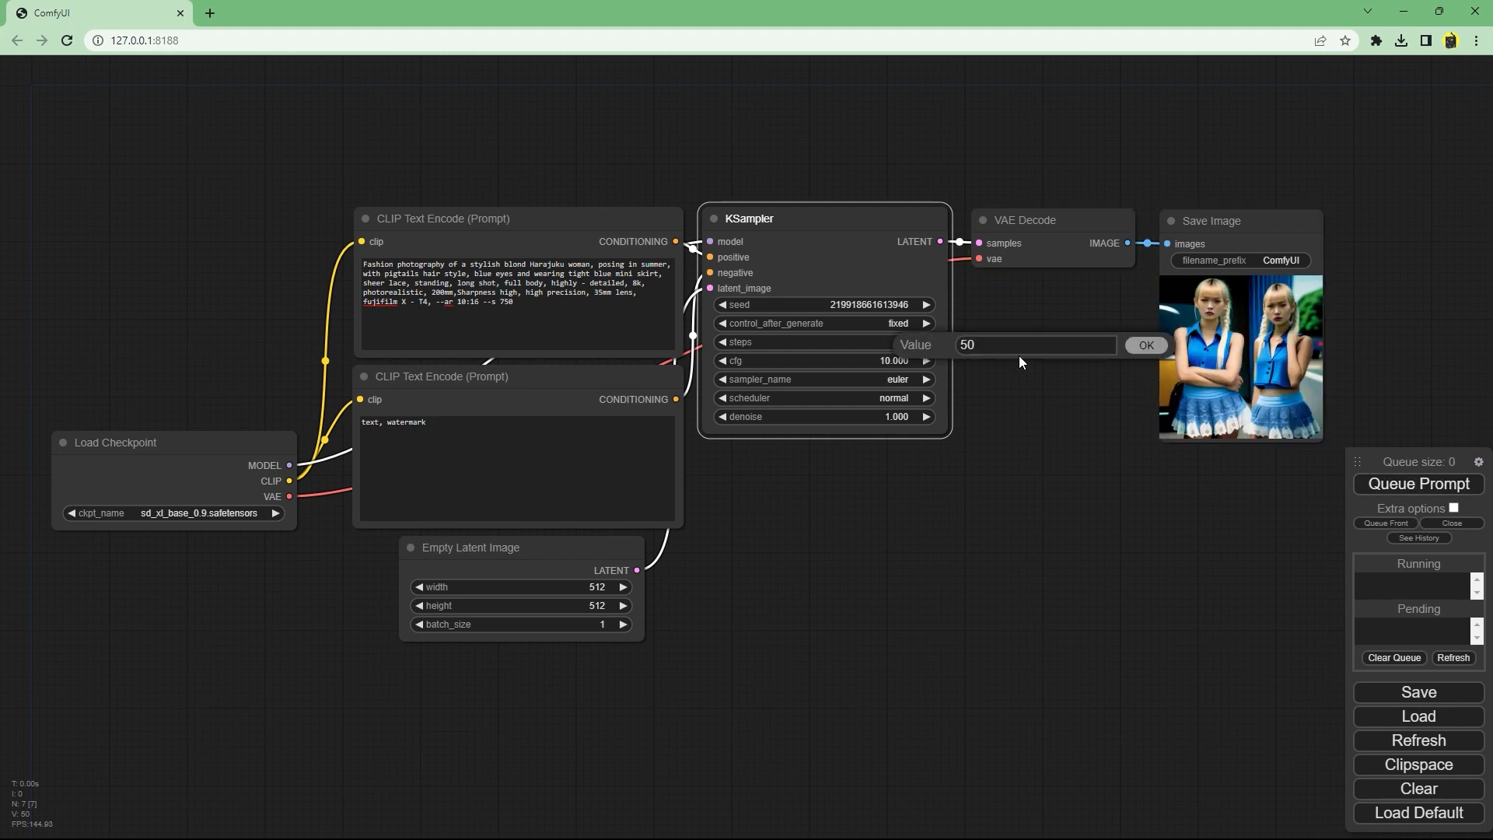
text(100)
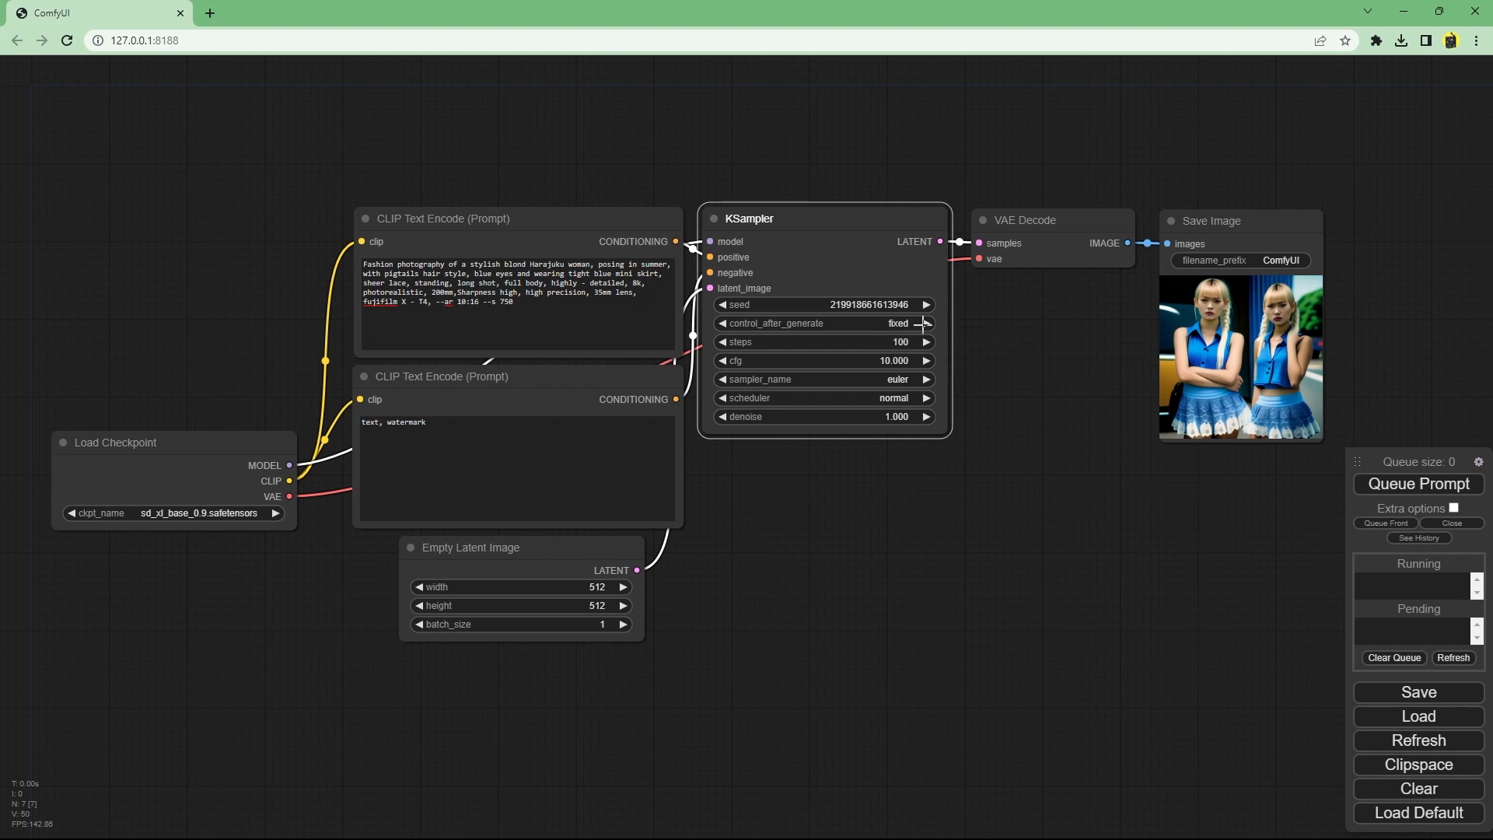
click(1416, 484)
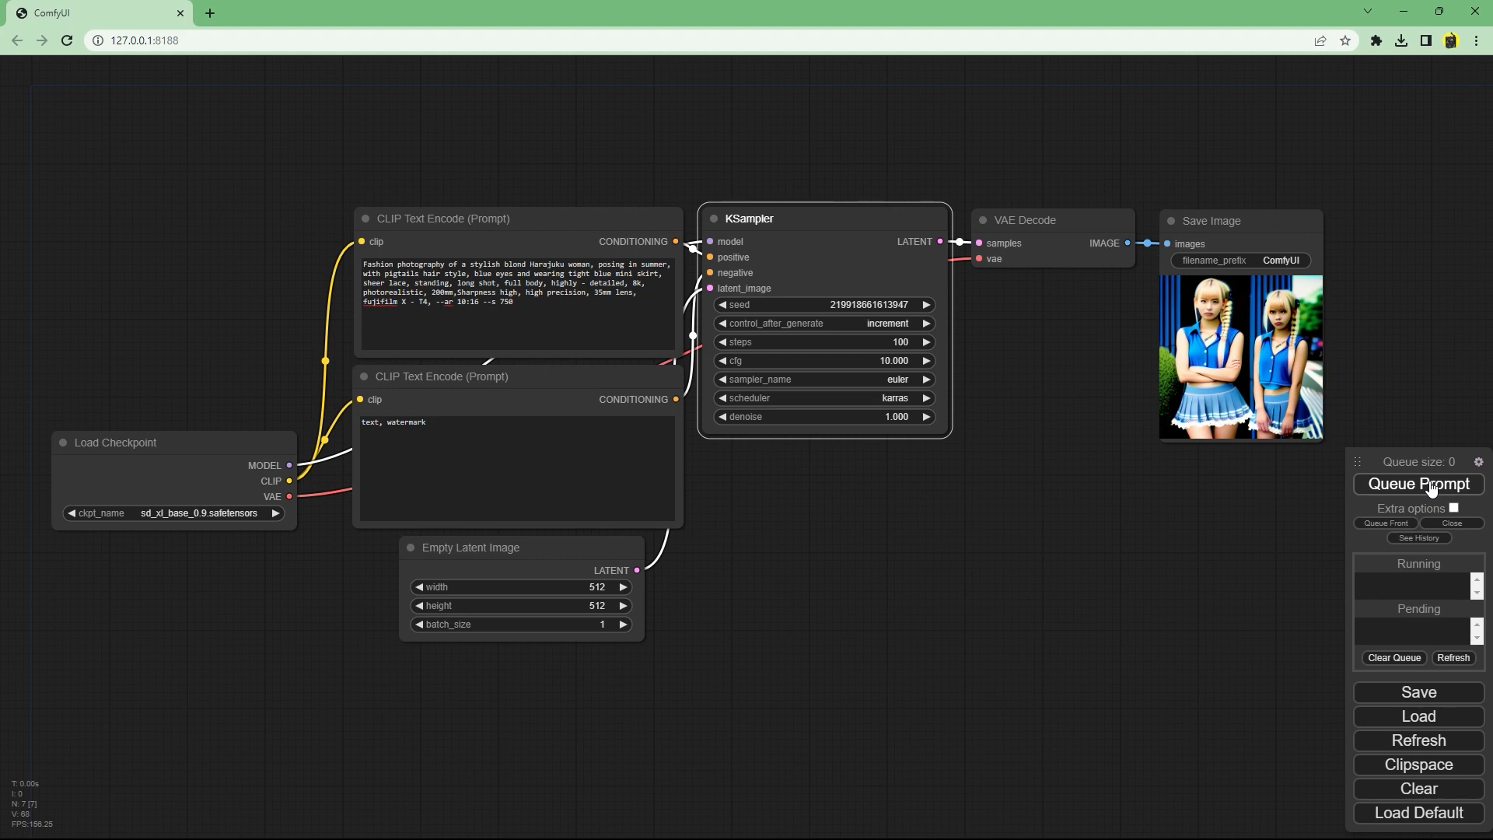
mouse_move(1108, 525)
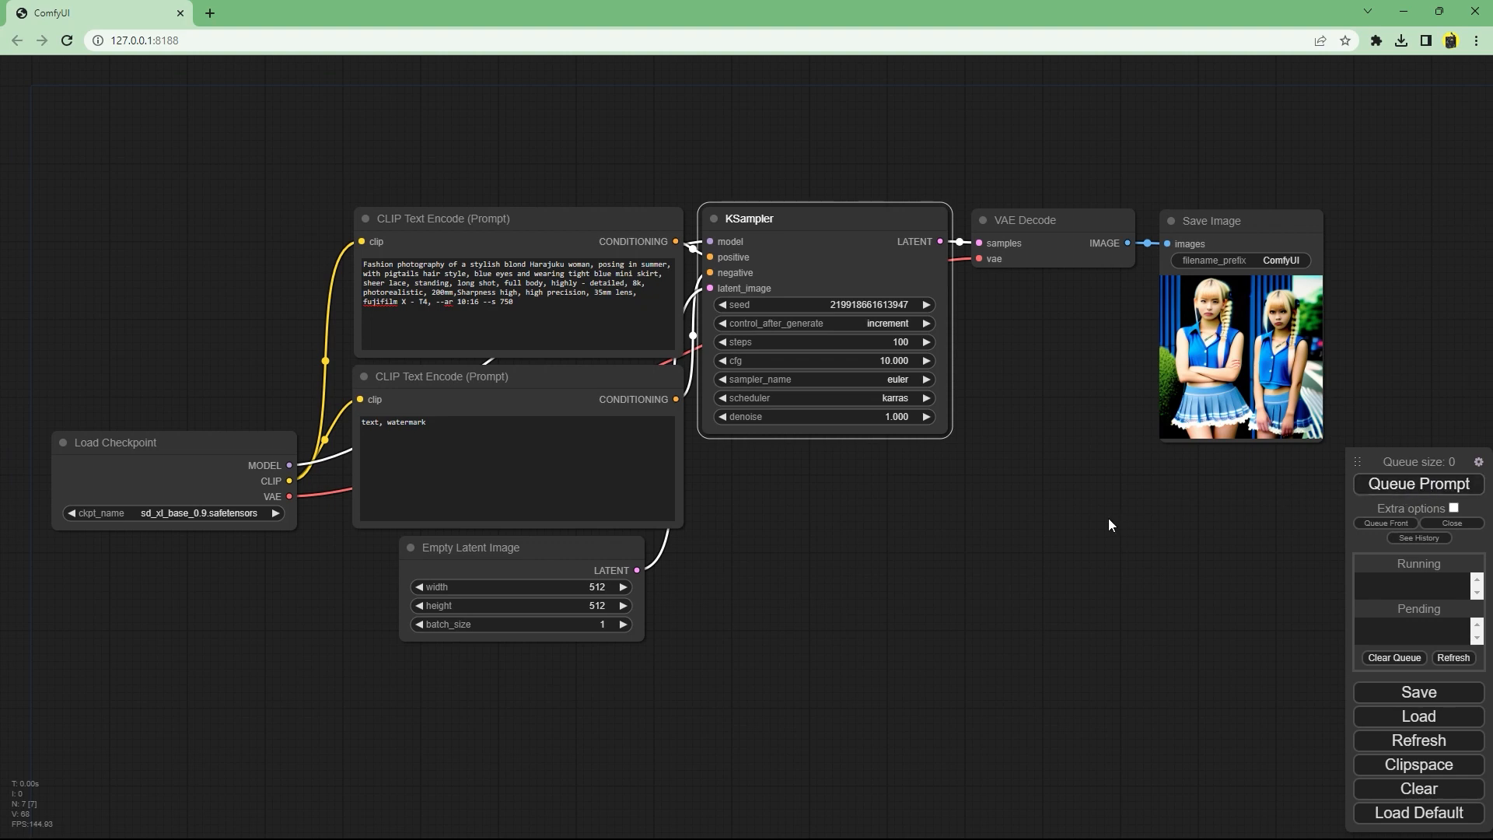
mouse_move(1161, 538)
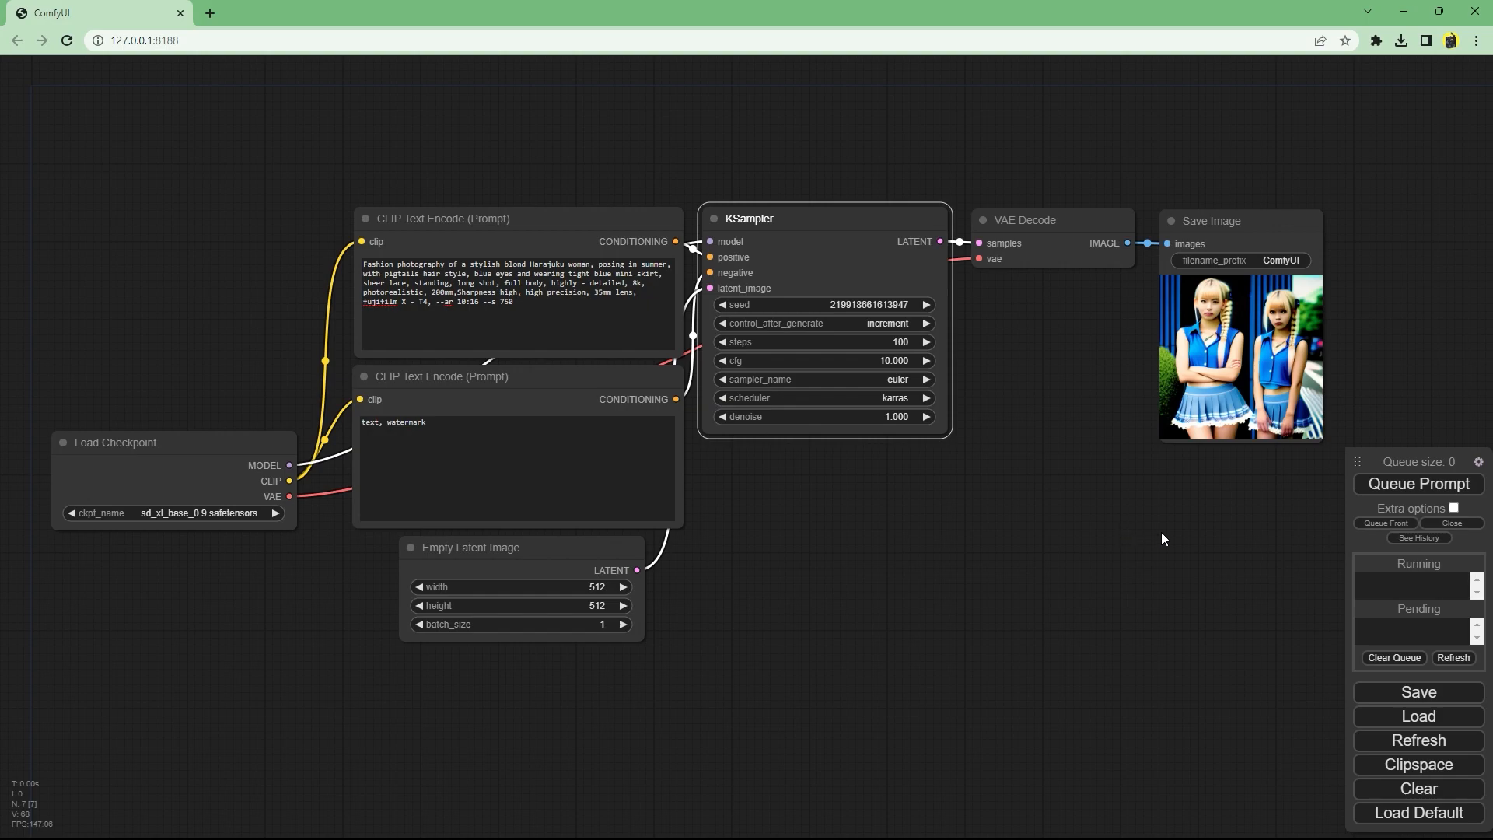